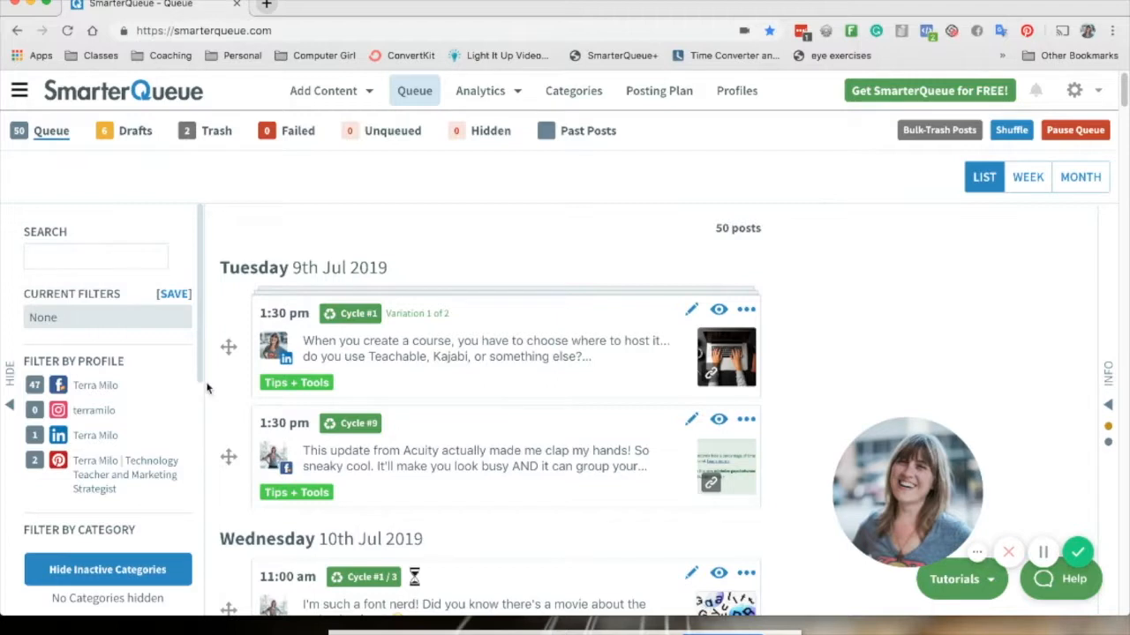
{"action": "mouse_move", "coordinate": [275, 206]}
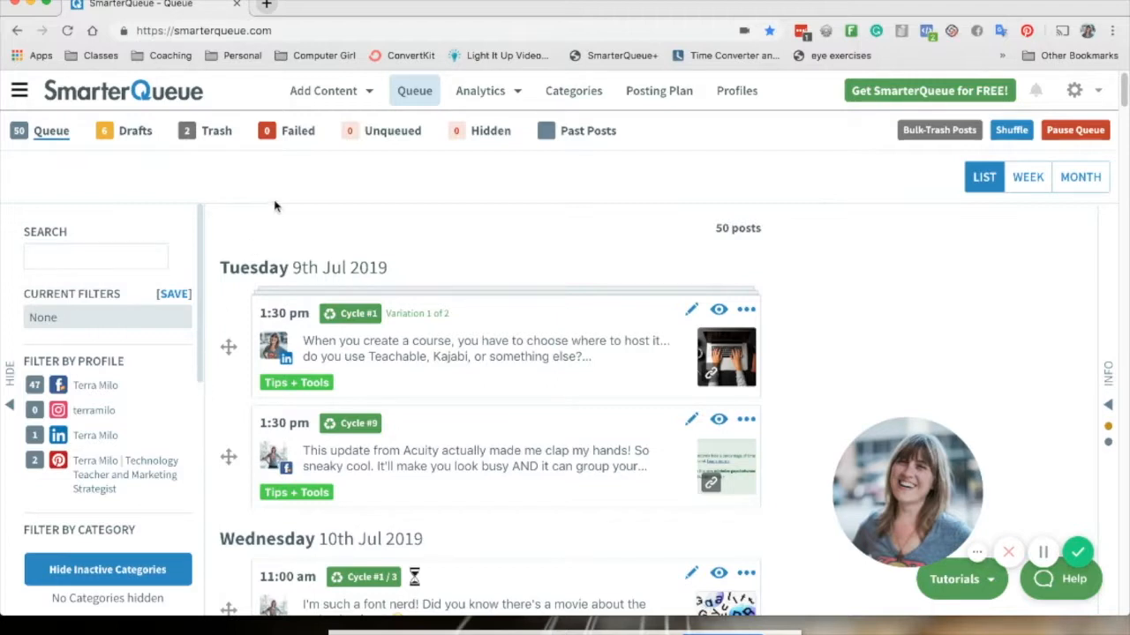
{"action": "mouse_move", "coordinate": [275, 203]}
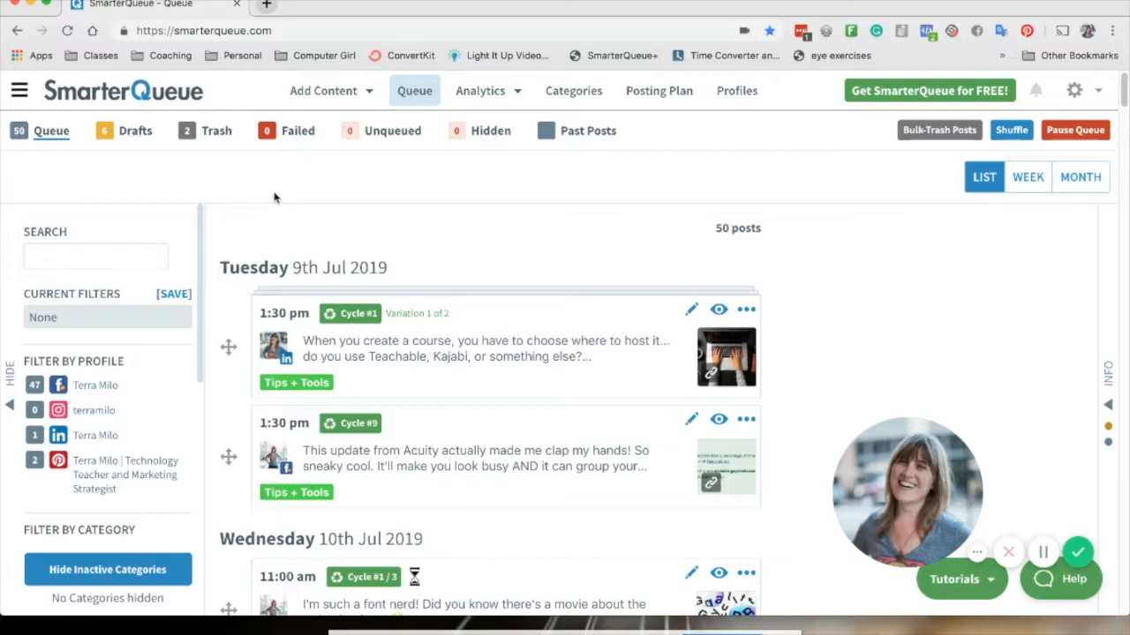
{"action": "mouse_move", "coordinate": [272, 198]}
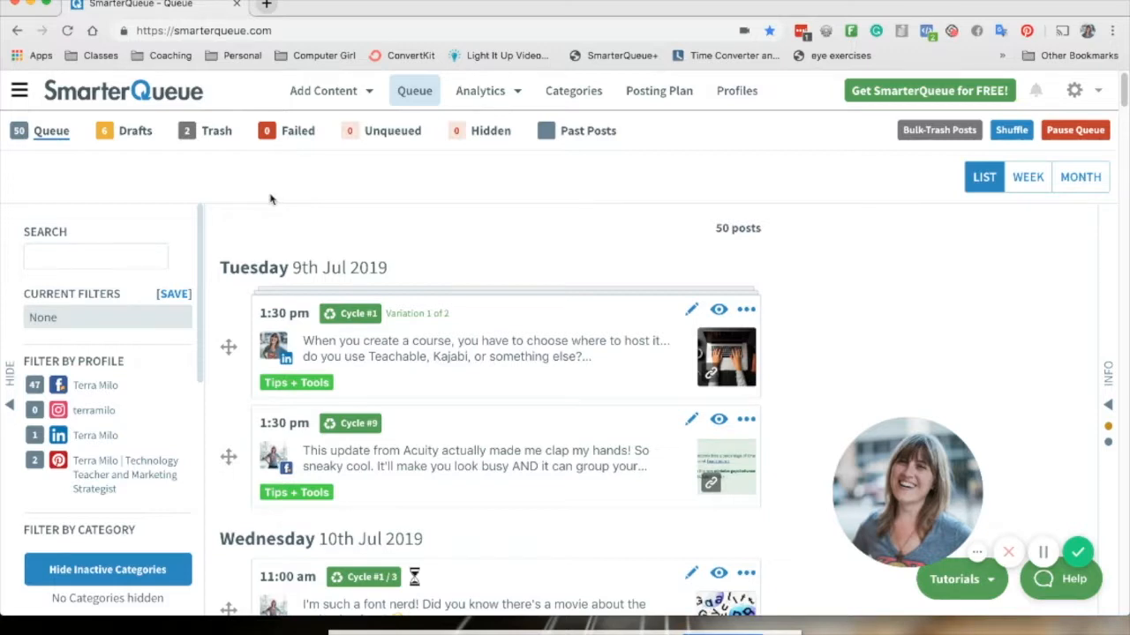
{"action": "mouse_move", "coordinate": [268, 193]}
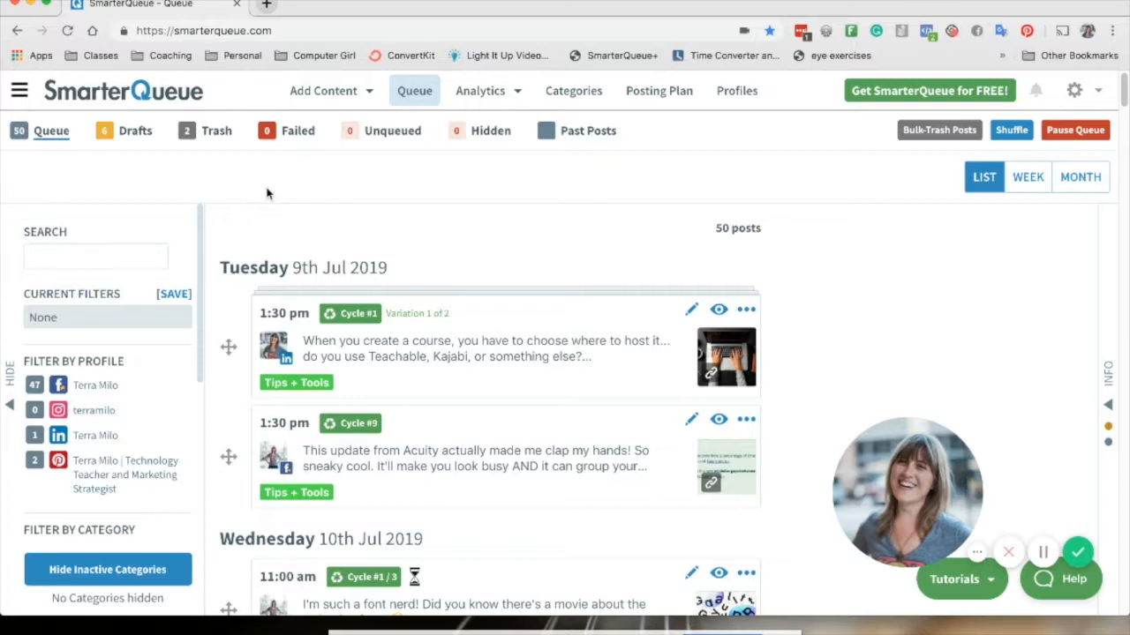
{"action": "mouse_move", "coordinate": [361, 176]}
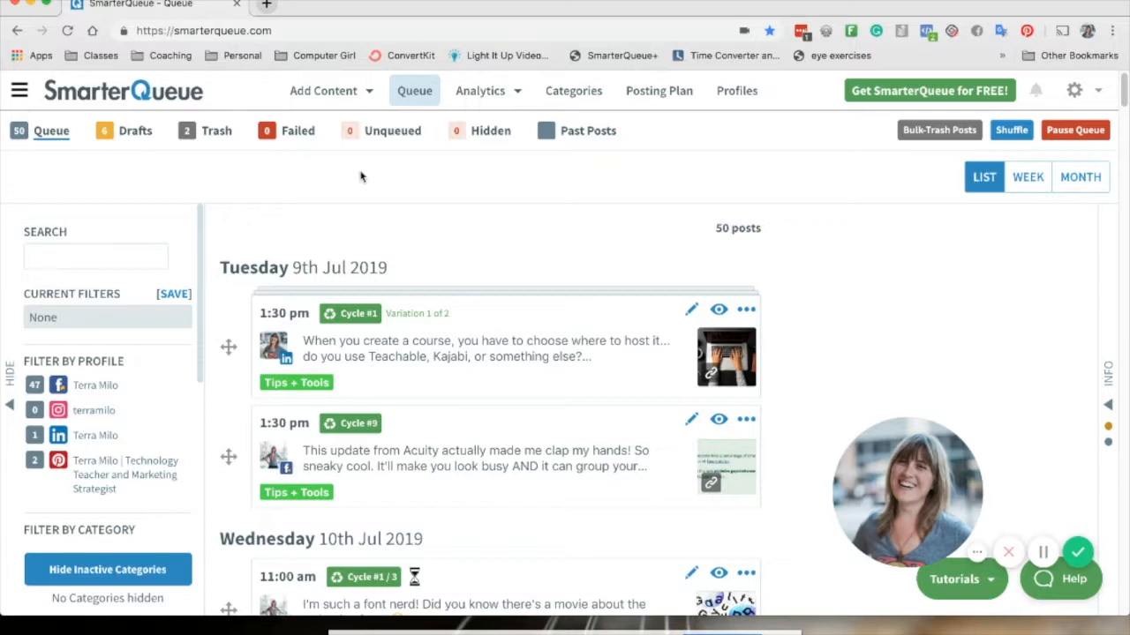
{"action": "mouse_move", "coordinate": [360, 176]}
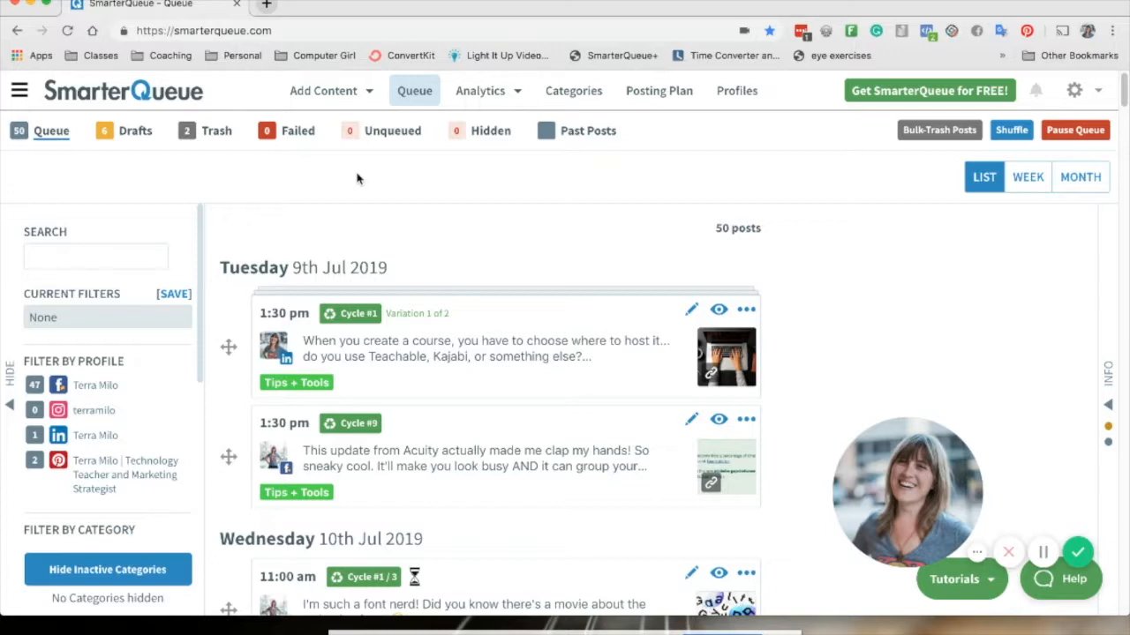
{"action": "mouse_move", "coordinate": [381, 240]}
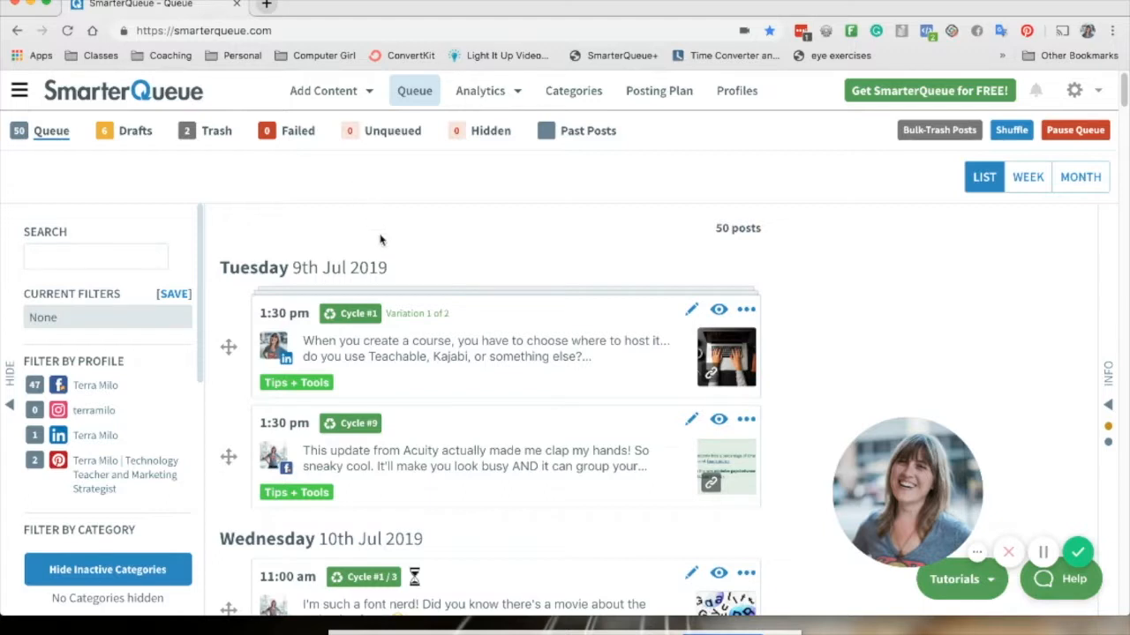
{"action": "mouse_move", "coordinate": [383, 234]}
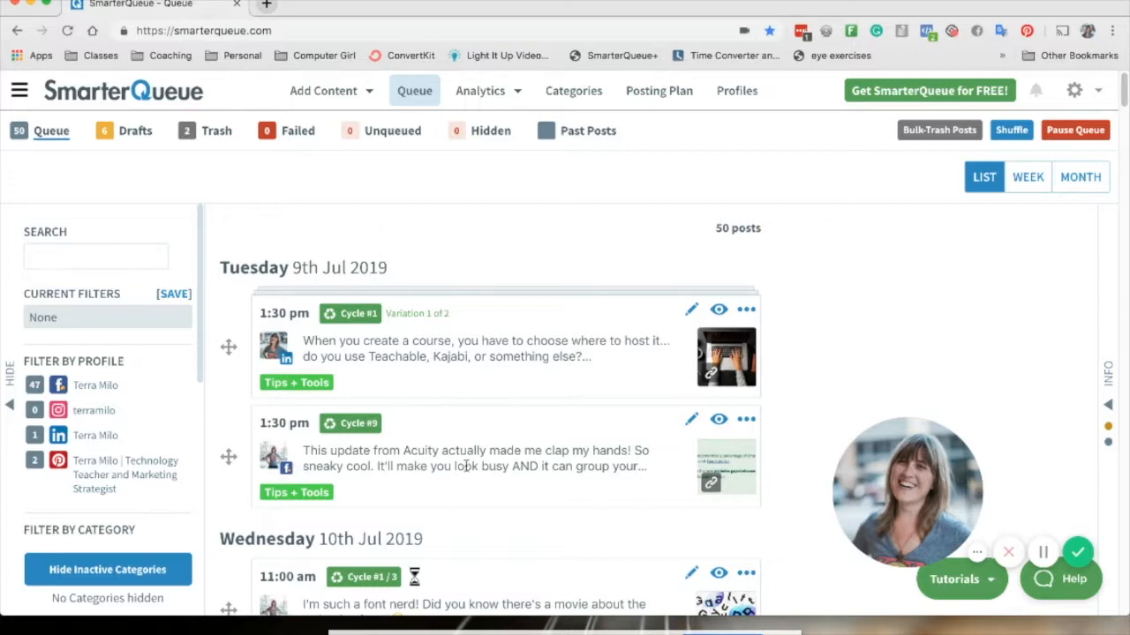
{"action": "mouse_move", "coordinate": [368, 414]}
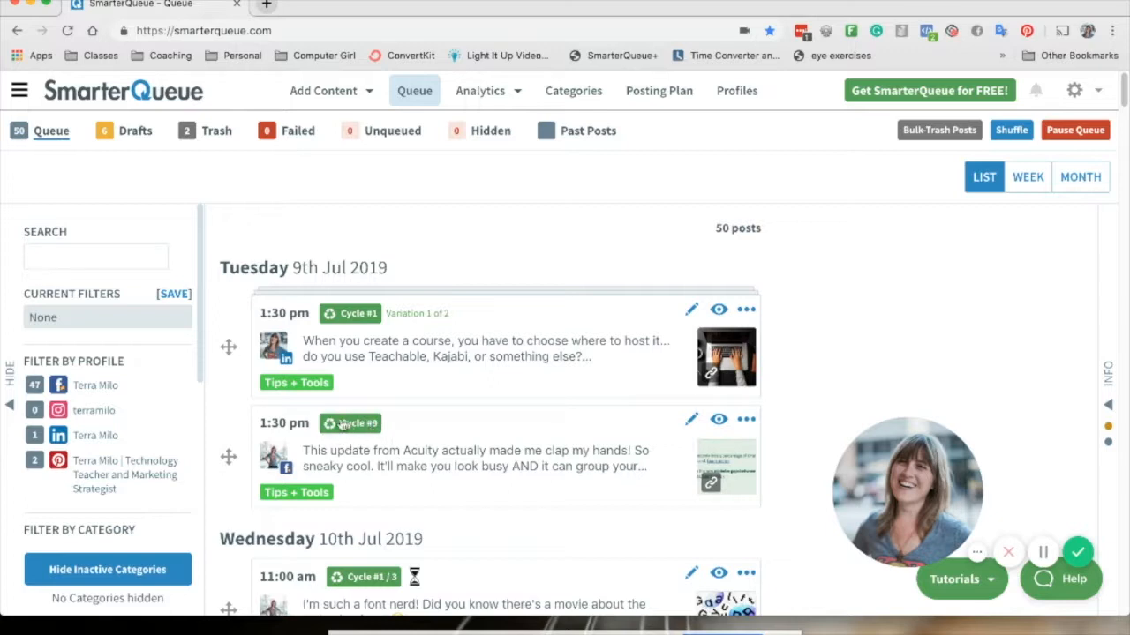
{"action": "mouse_move", "coordinate": [492, 456]}
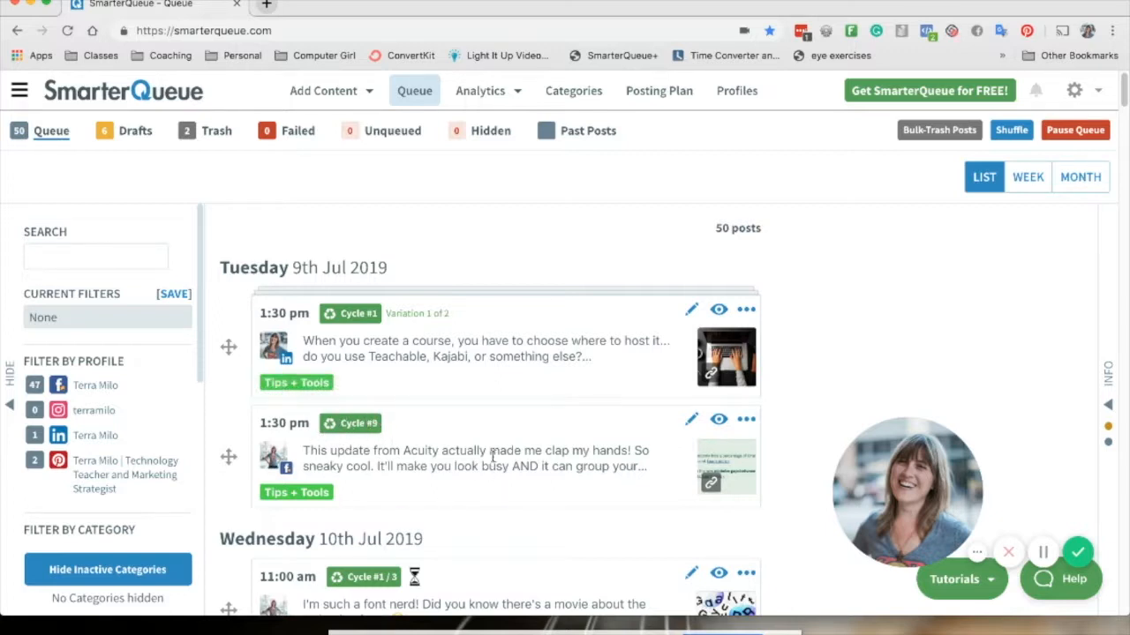
{"action": "mouse_move", "coordinate": [446, 432]}
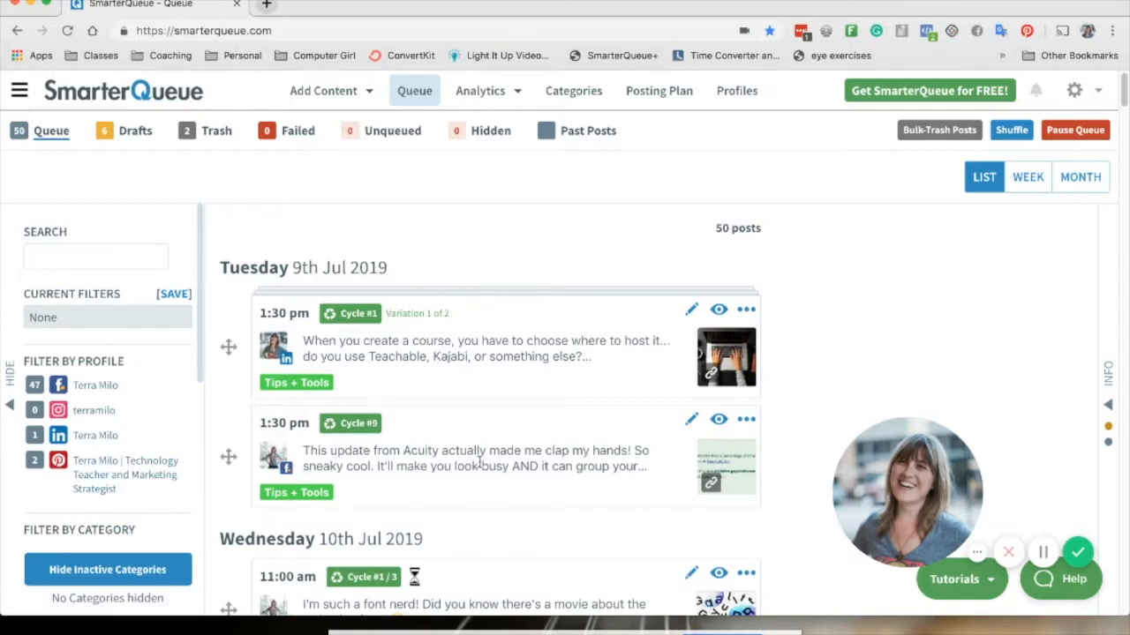
{"action": "mouse_move", "coordinate": [320, 417]}
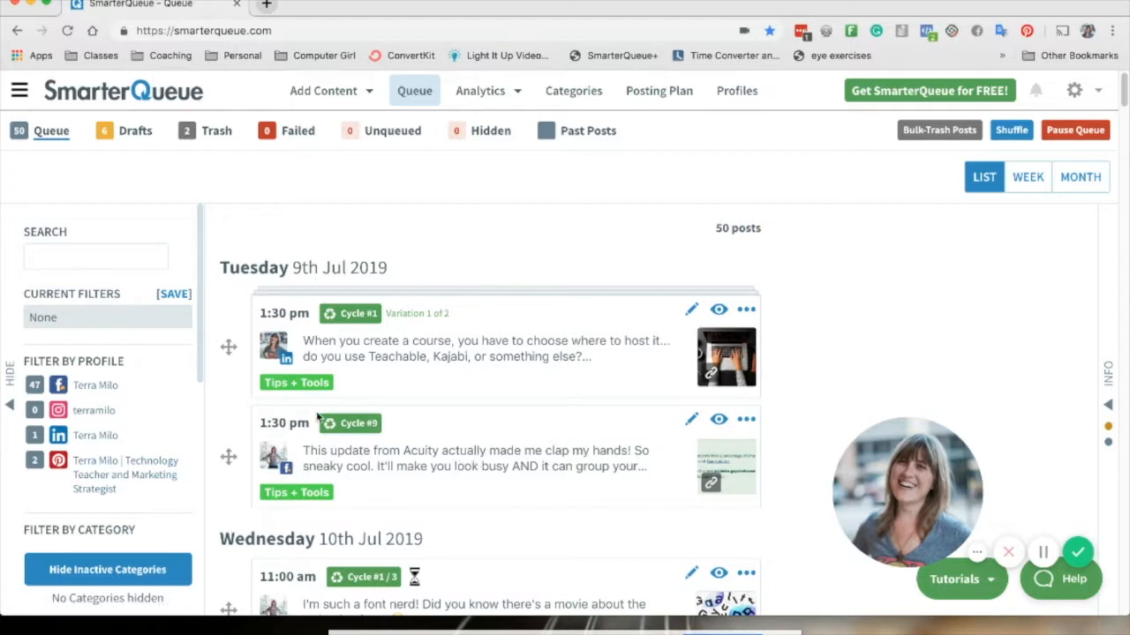
{"action": "mouse_move", "coordinate": [350, 423]}
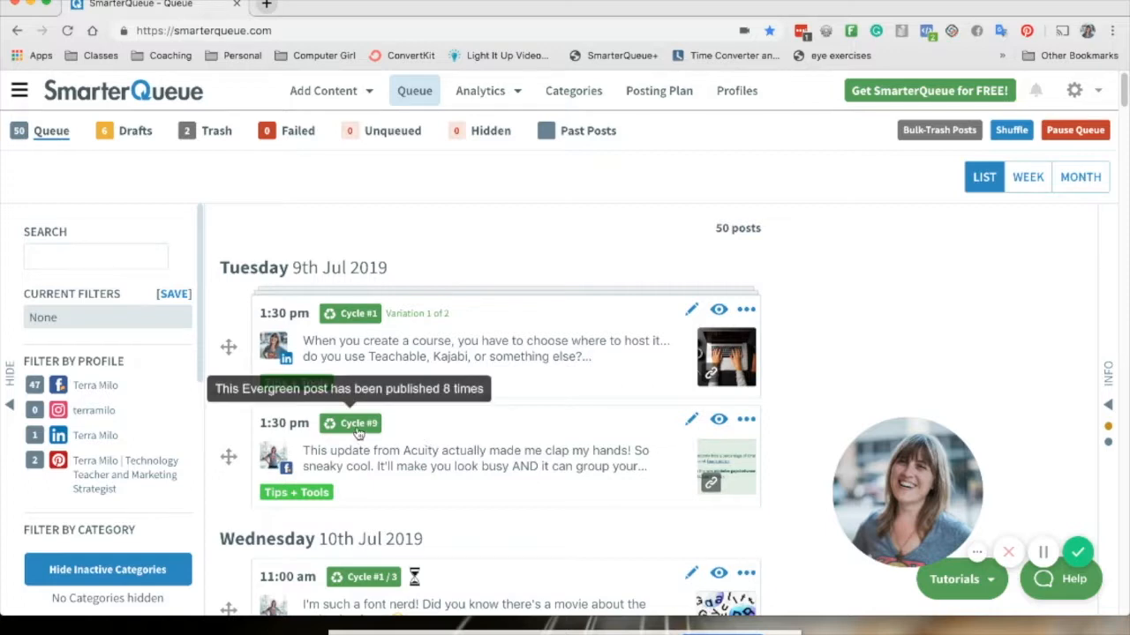
{"action": "mouse_move", "coordinate": [444, 438]}
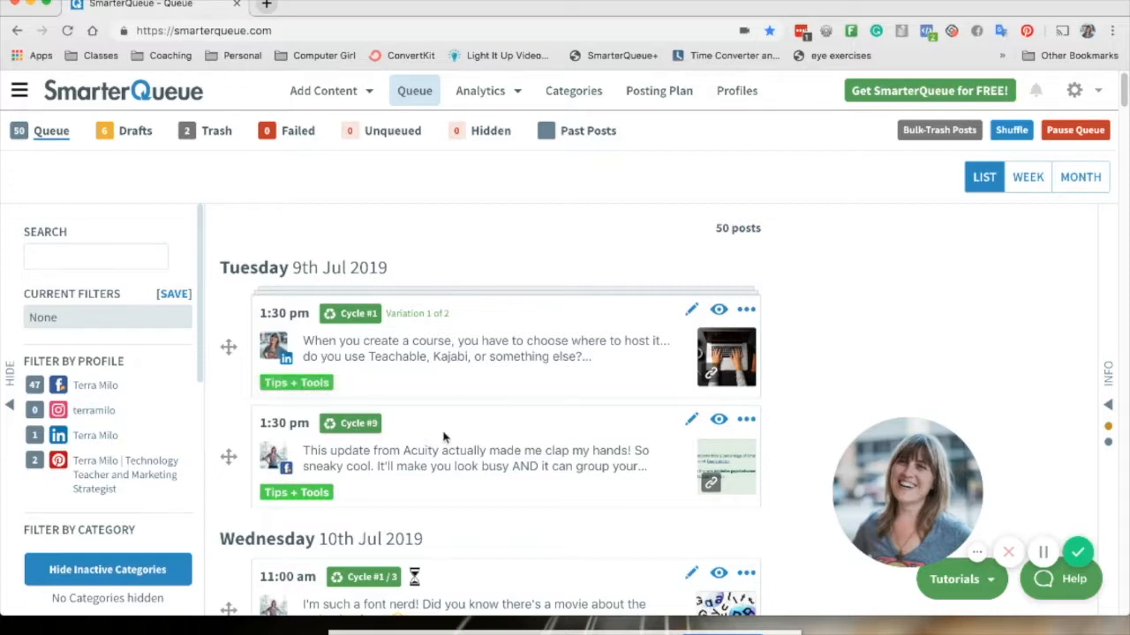
{"action": "mouse_move", "coordinate": [198, 533]}
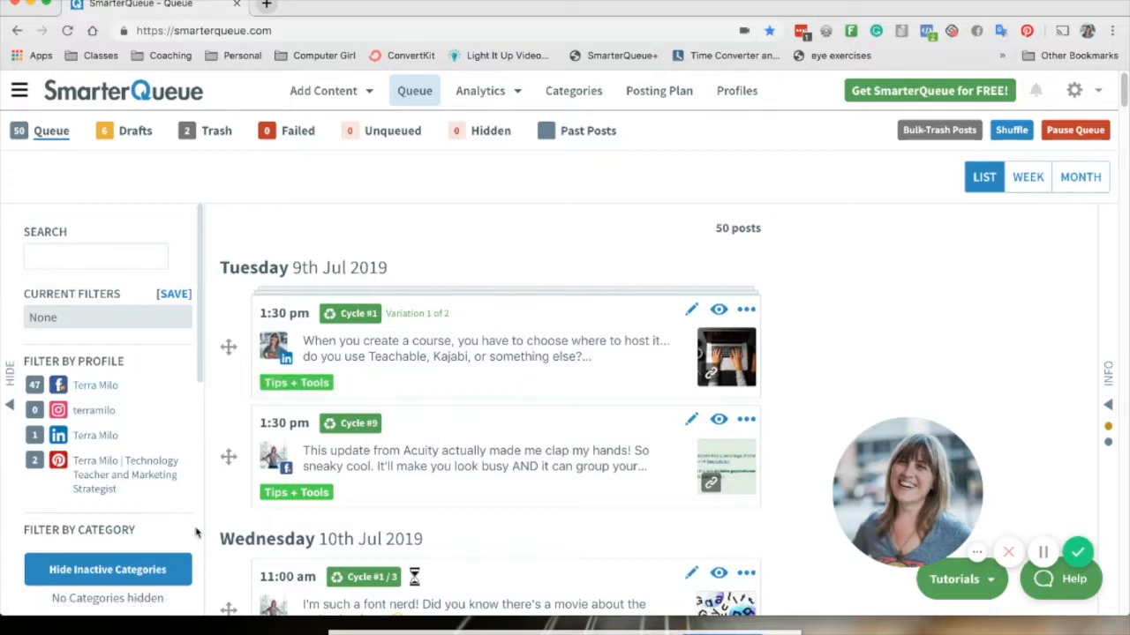
Step: View the Profiles page with four connected social profiles and the Bitly account option
{"action": "scroll", "scroll_direction": "down", "scroll_amount": 3}
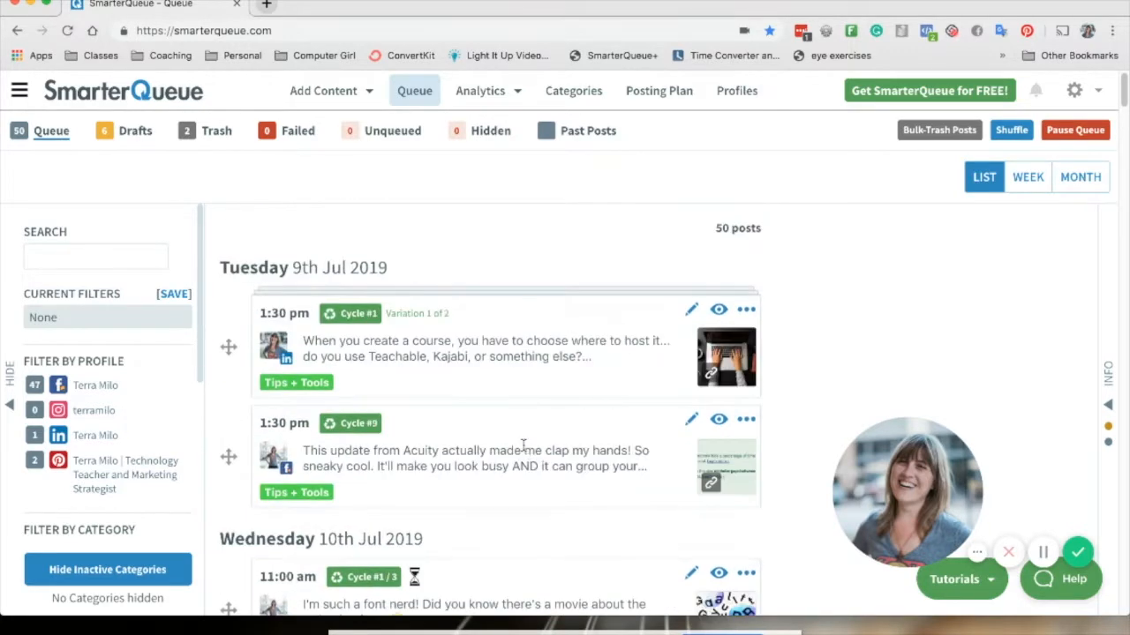
{"action": "scroll", "scroll_direction": "down", "scroll_amount": 3}
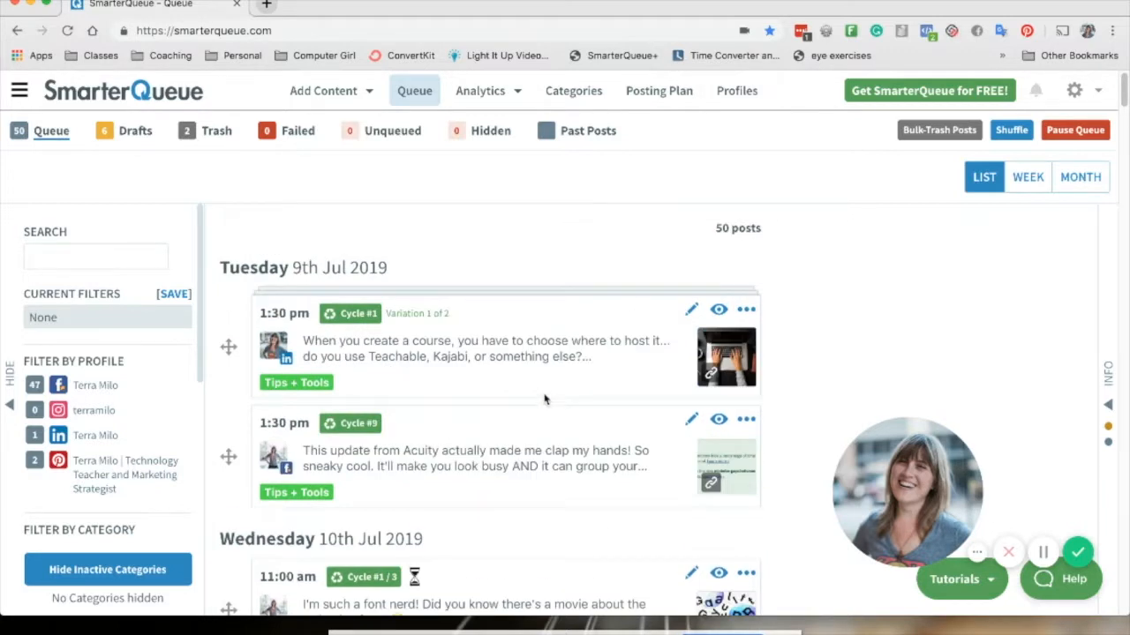
{"action": "mouse_move", "coordinate": [539, 246]}
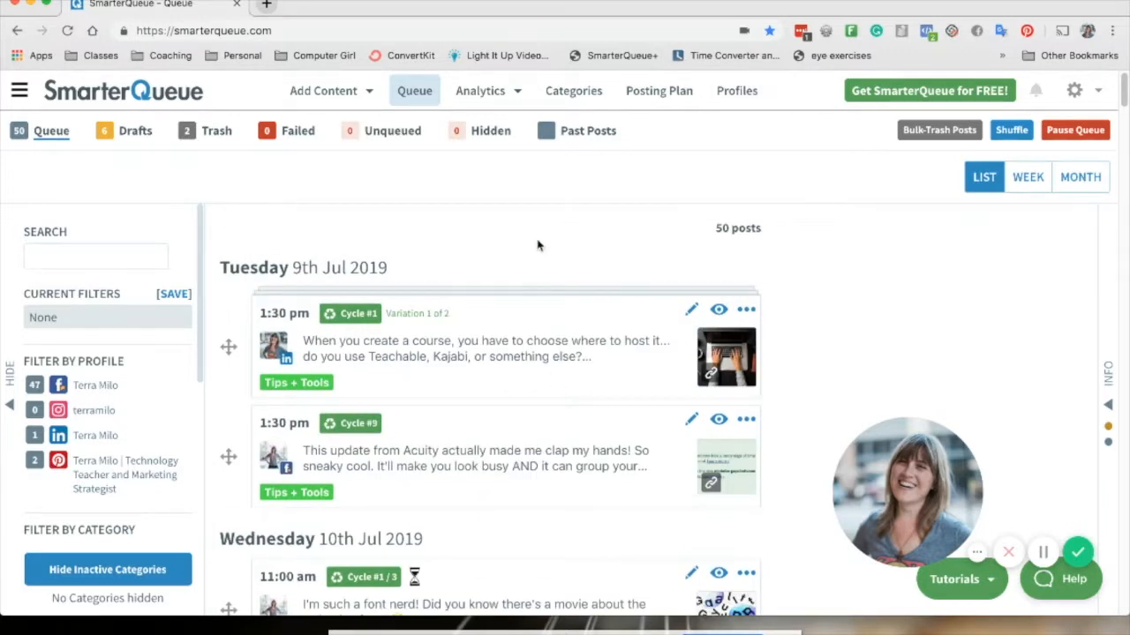
{"action": "mouse_move", "coordinate": [531, 222]}
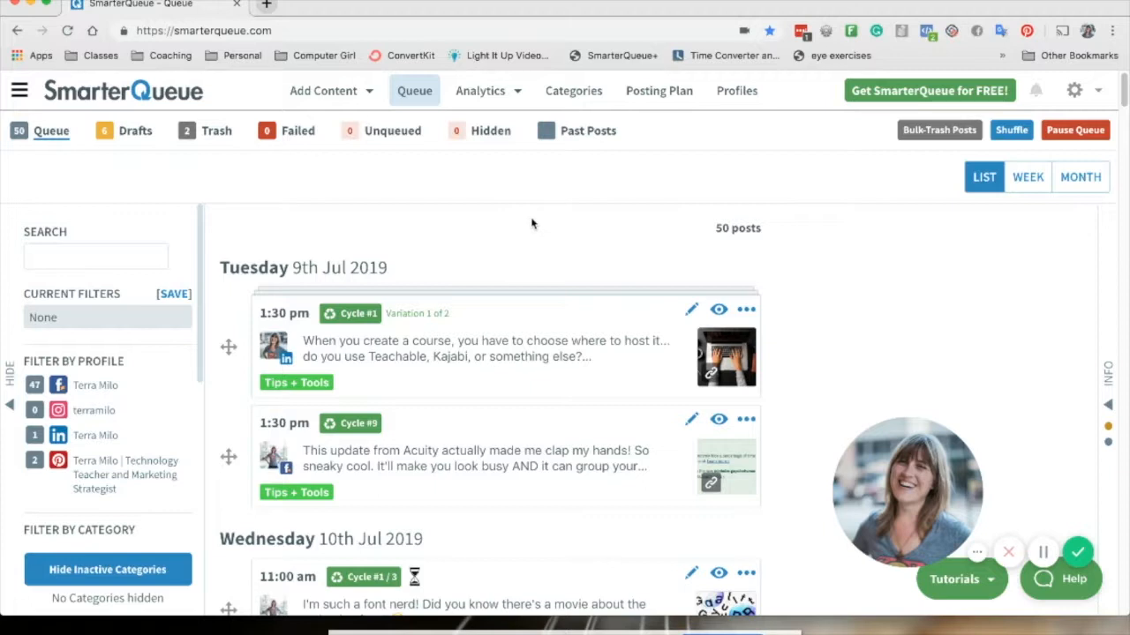
{"action": "left_click", "coordinate": [736, 90]}
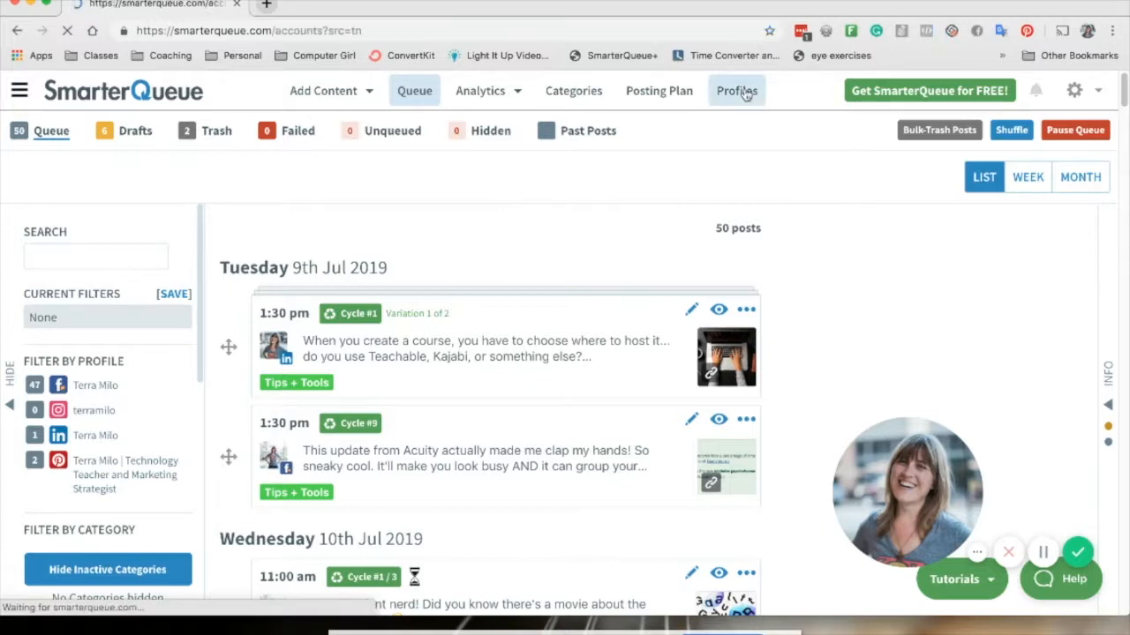
{"action": "left_click", "coordinate": [736, 90]}
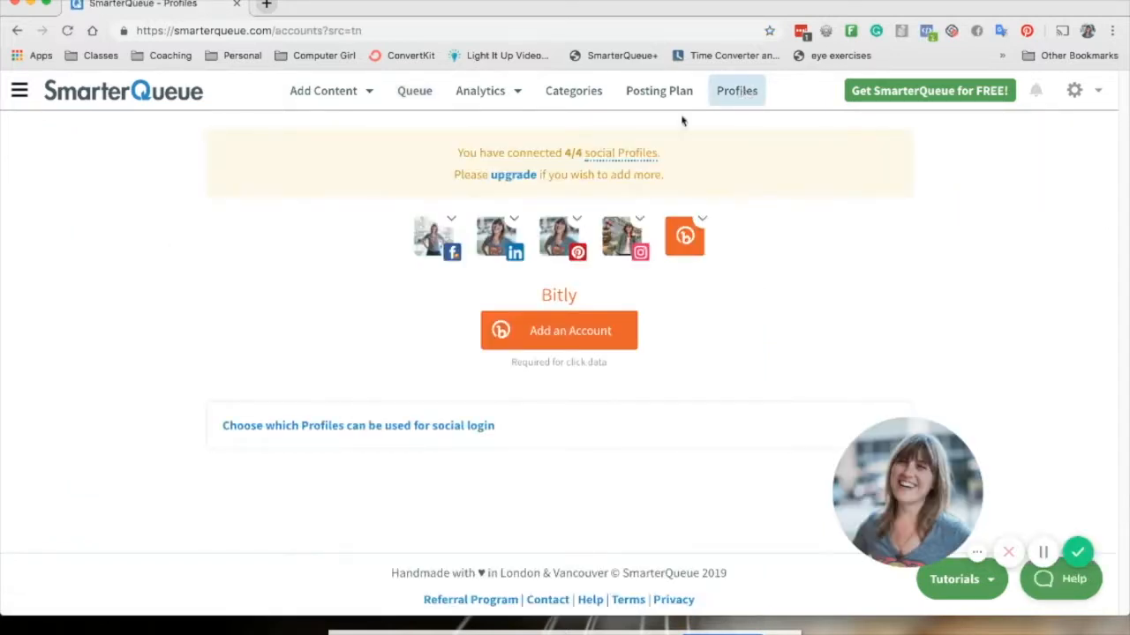
{"action": "mouse_move", "coordinate": [435, 239]}
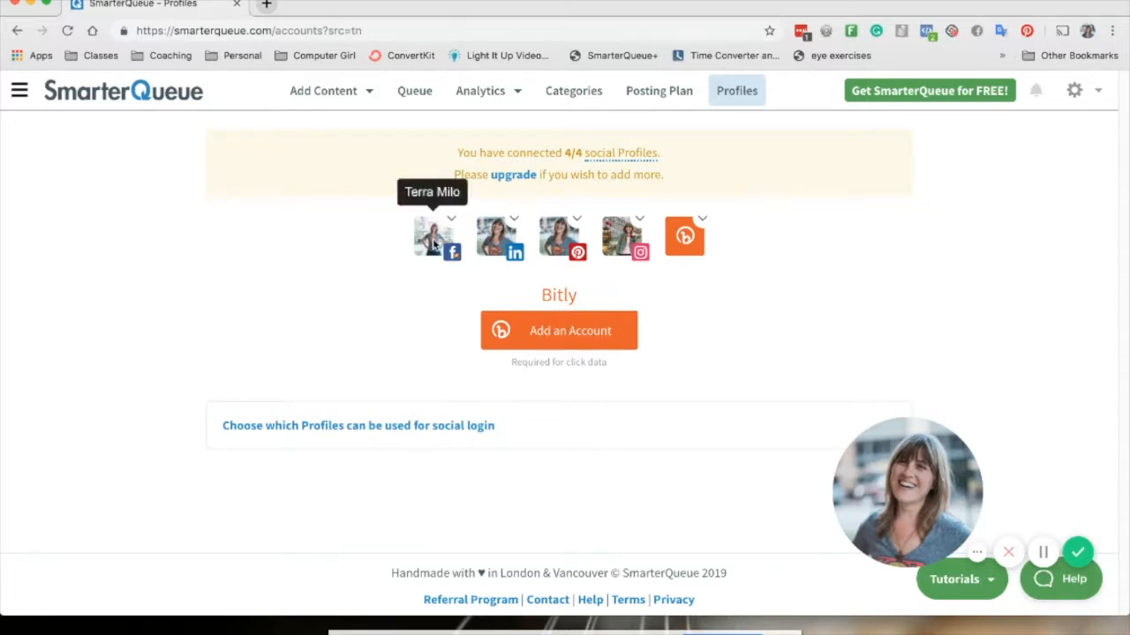
{"action": "mouse_move", "coordinate": [527, 255]}
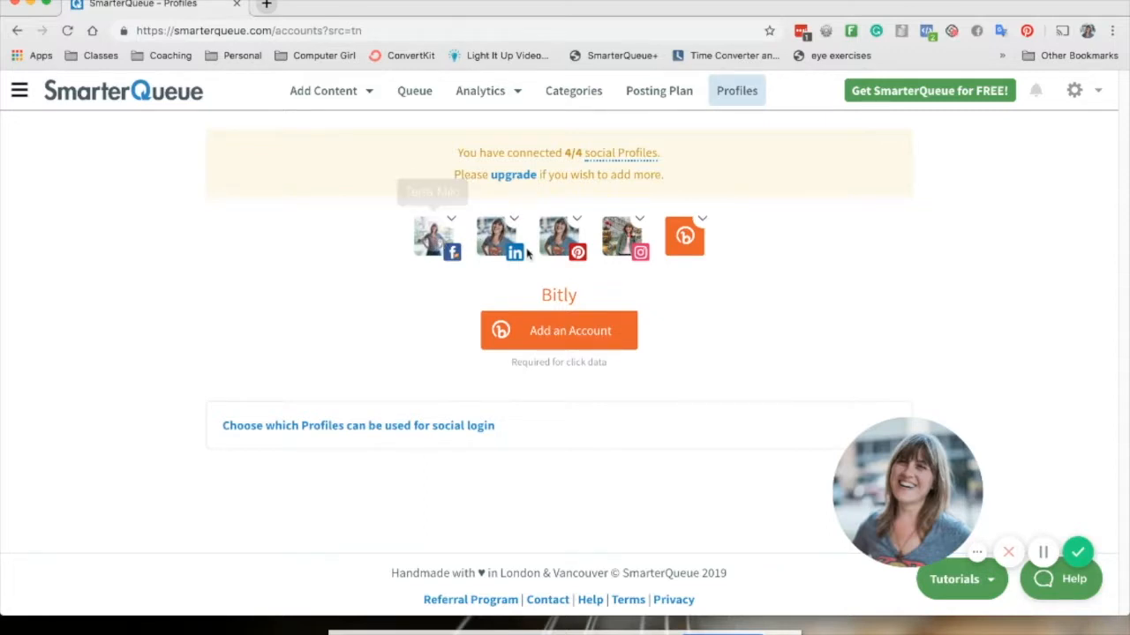
{"action": "mouse_move", "coordinate": [621, 235]}
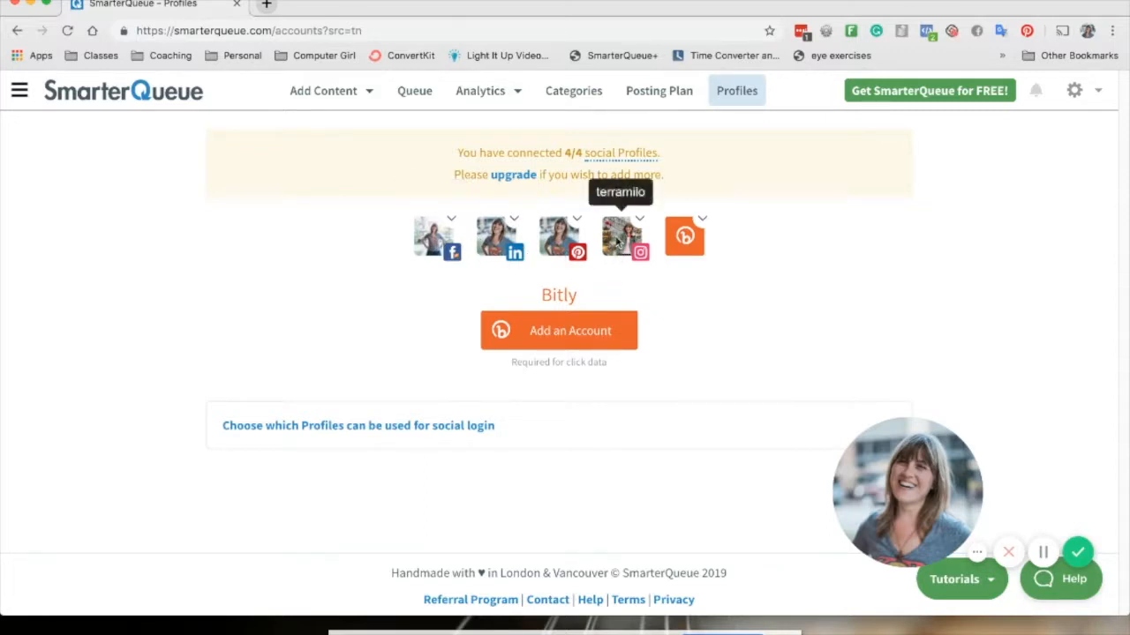
{"action": "mouse_move", "coordinate": [704, 308]}
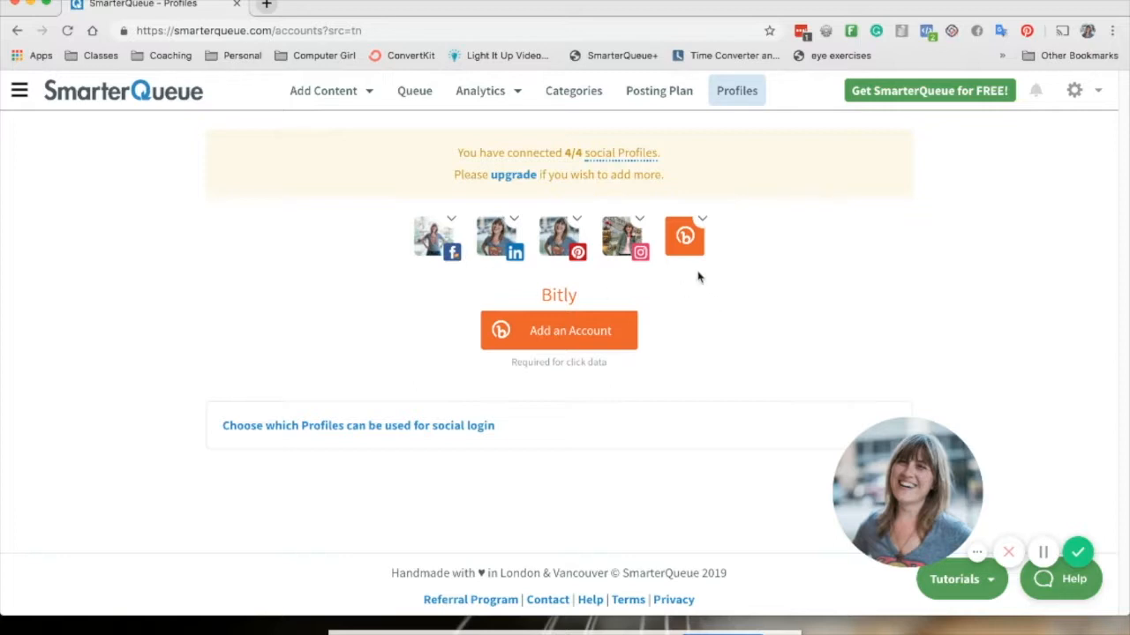
{"action": "mouse_move", "coordinate": [754, 285]}
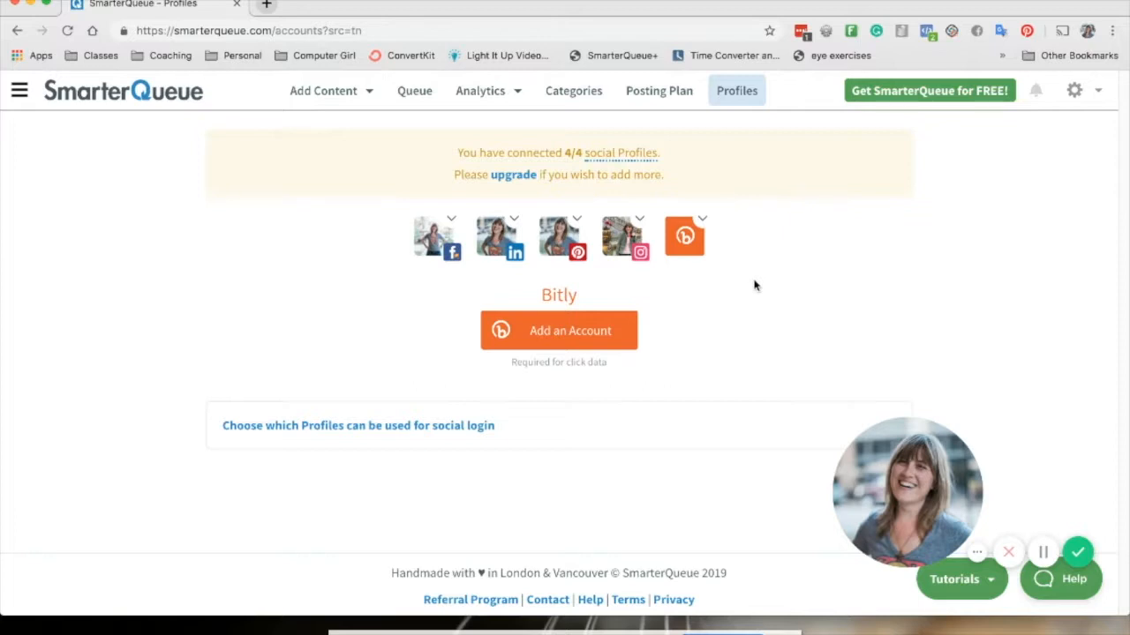
{"action": "mouse_move", "coordinate": [420, 280]}
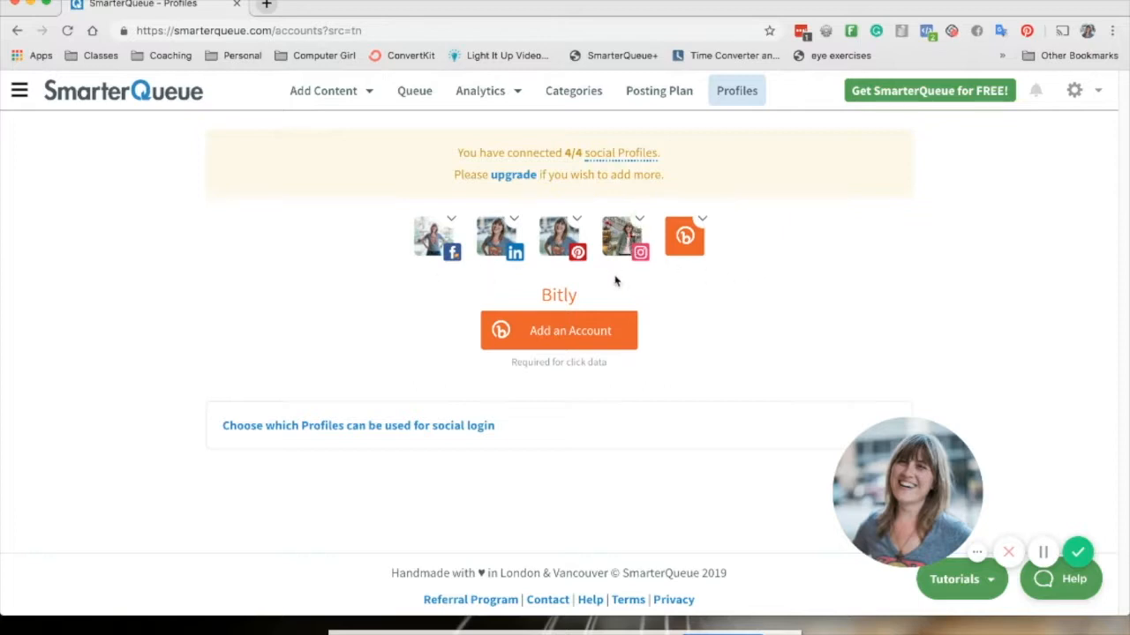
{"action": "mouse_move", "coordinate": [666, 309]}
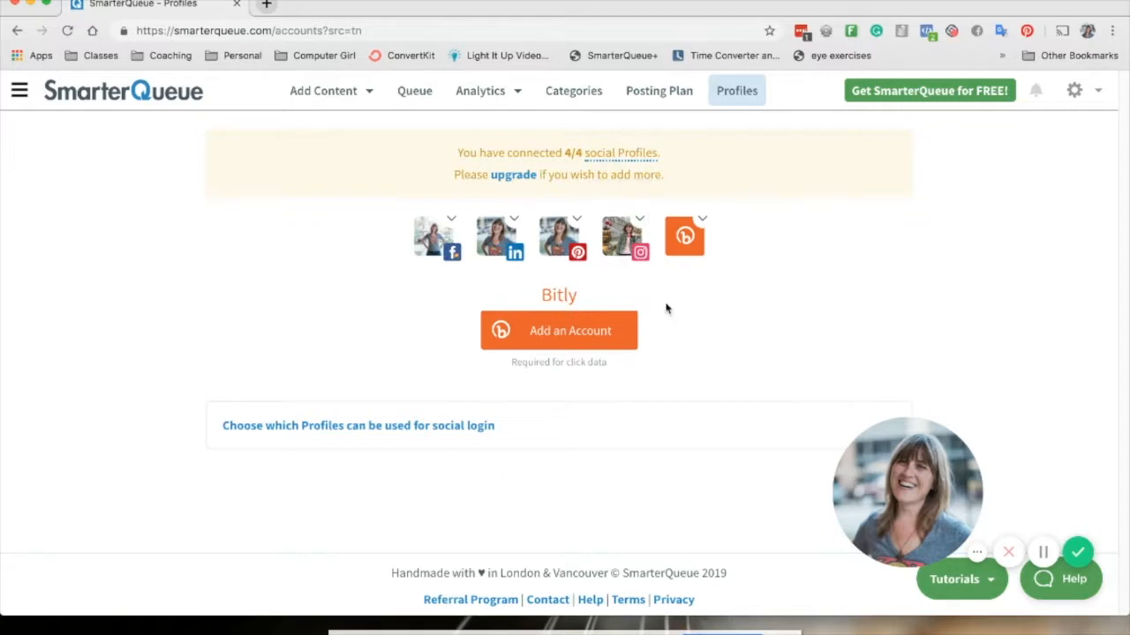
{"action": "mouse_move", "coordinate": [622, 238]}
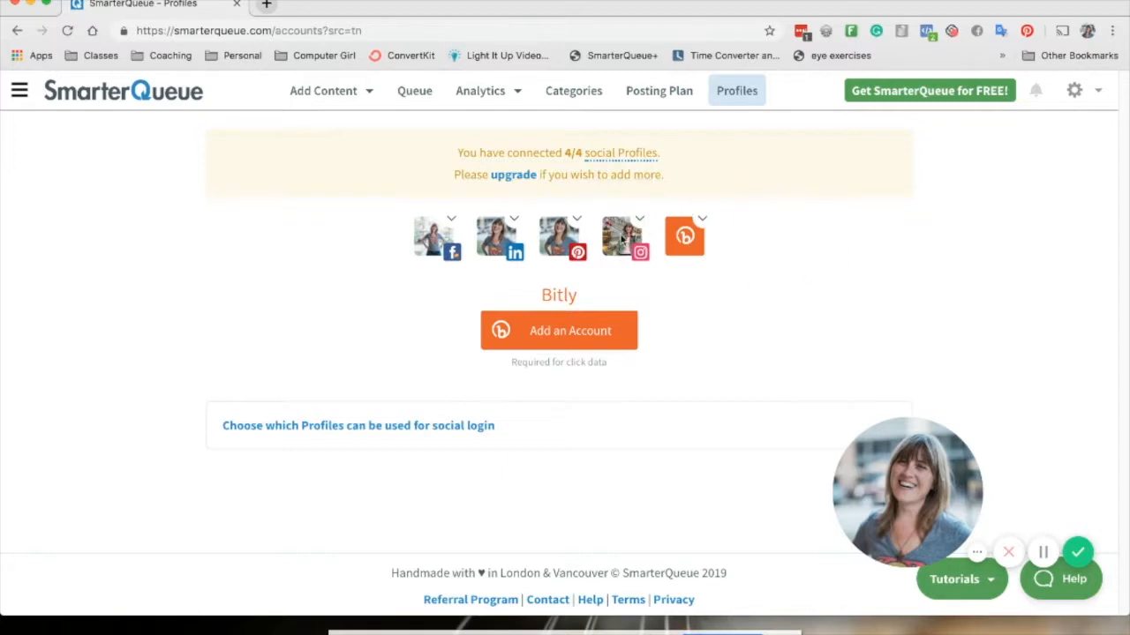
{"action": "mouse_move", "coordinate": [621, 236]}
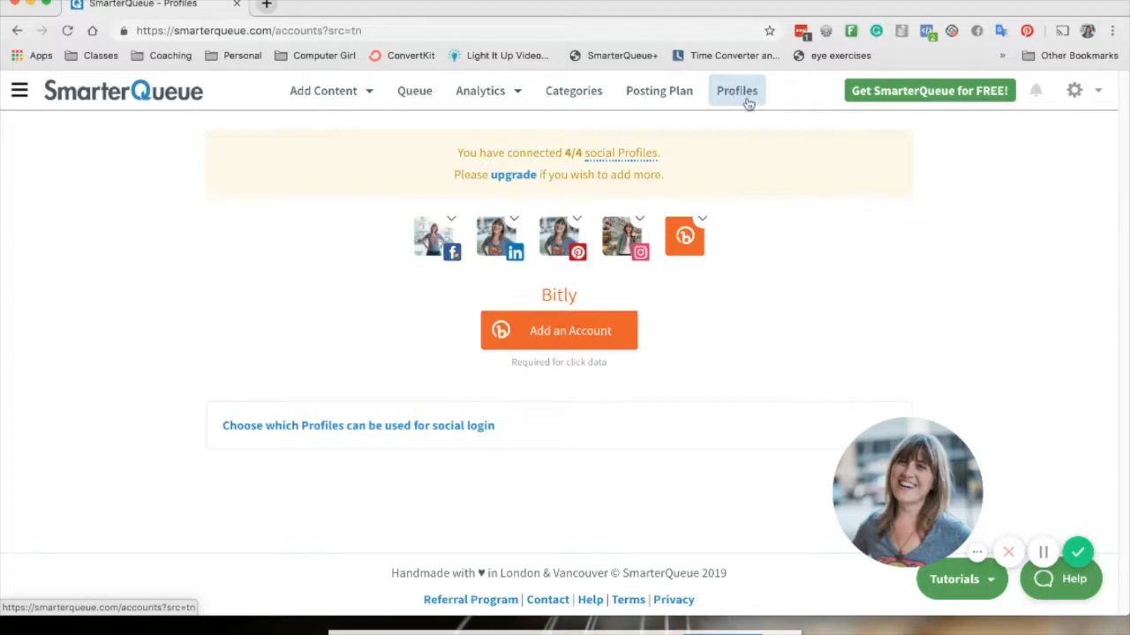
Step: Browse the nine posting categories, including Affiliate promo's name, colour and profile settings
{"action": "left_click", "coordinate": [572, 90]}
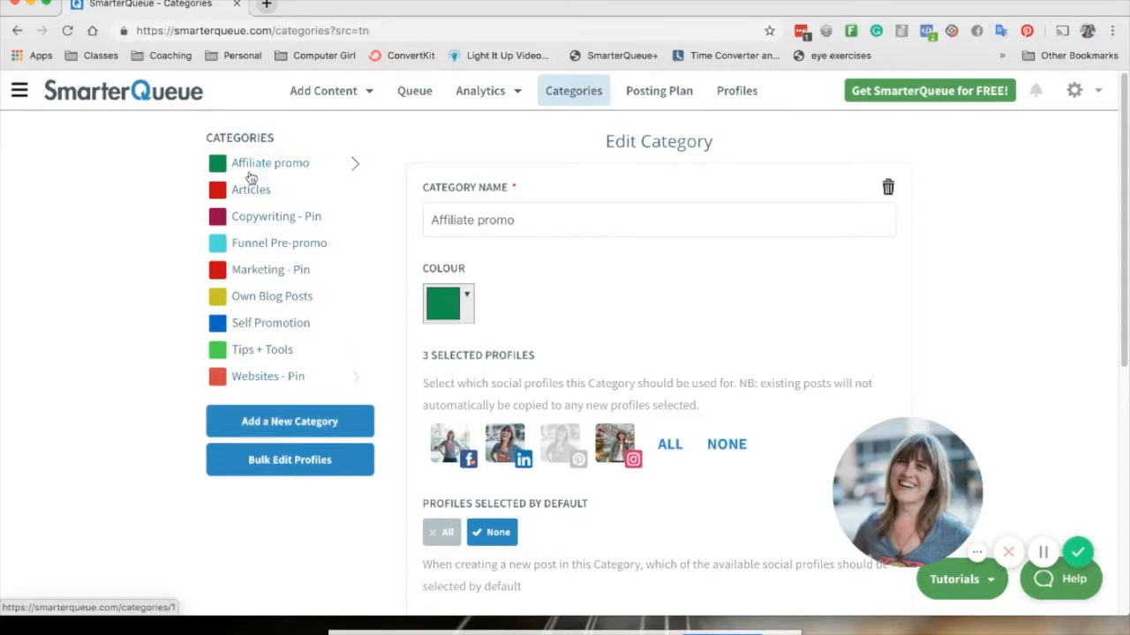
{"action": "mouse_move", "coordinate": [649, 451]}
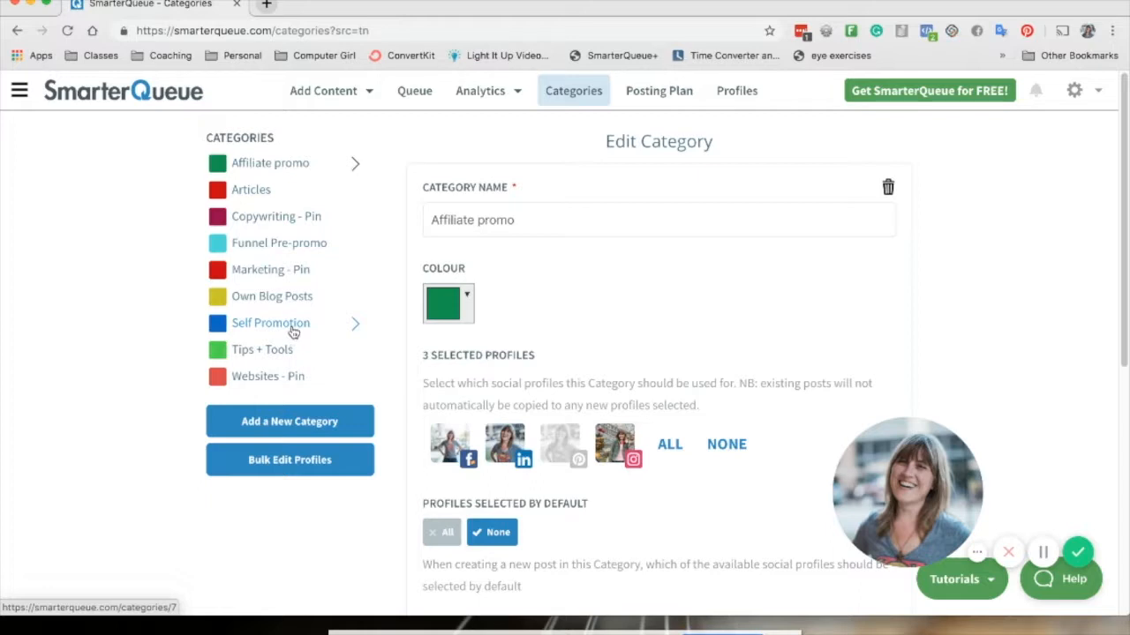
{"action": "mouse_move", "coordinate": [291, 132]}
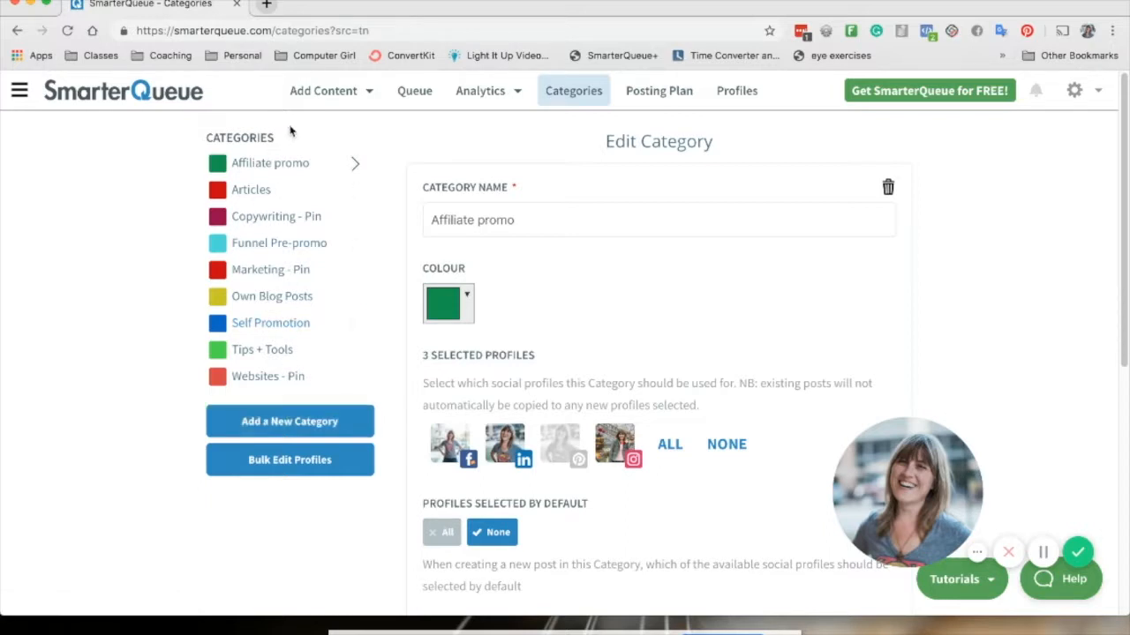
{"action": "left_click", "coordinate": [658, 90]}
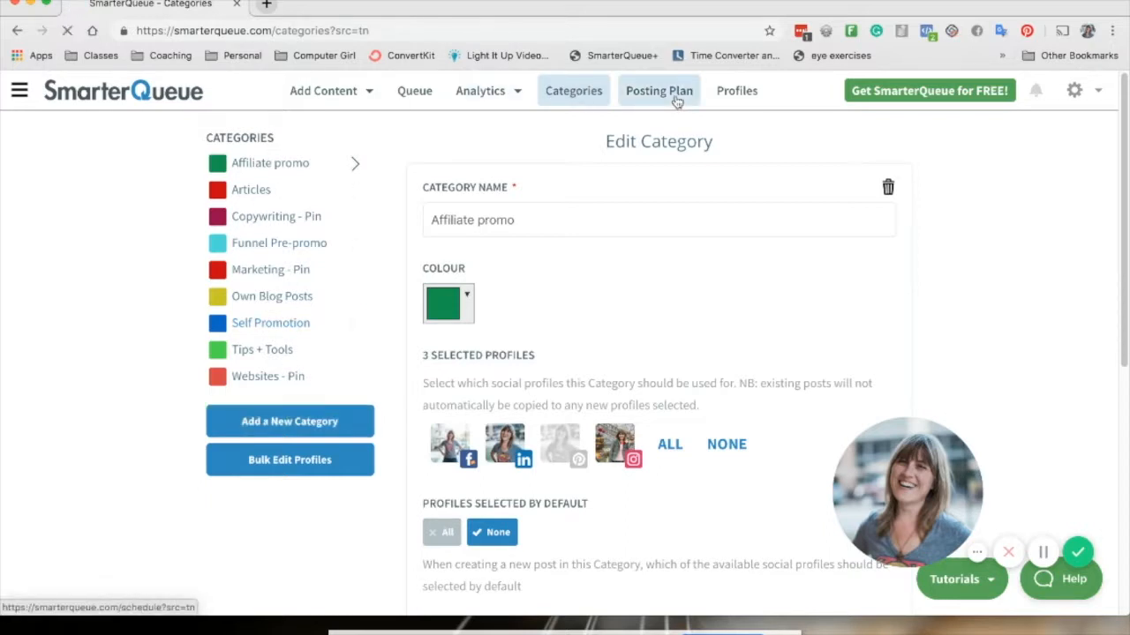
Step: Set Articles with Facebook and LinkedIn for new timeslots and delete Monday's 10:15 Copywriting - Pin slot
{"action": "left_click", "coordinate": [658, 90]}
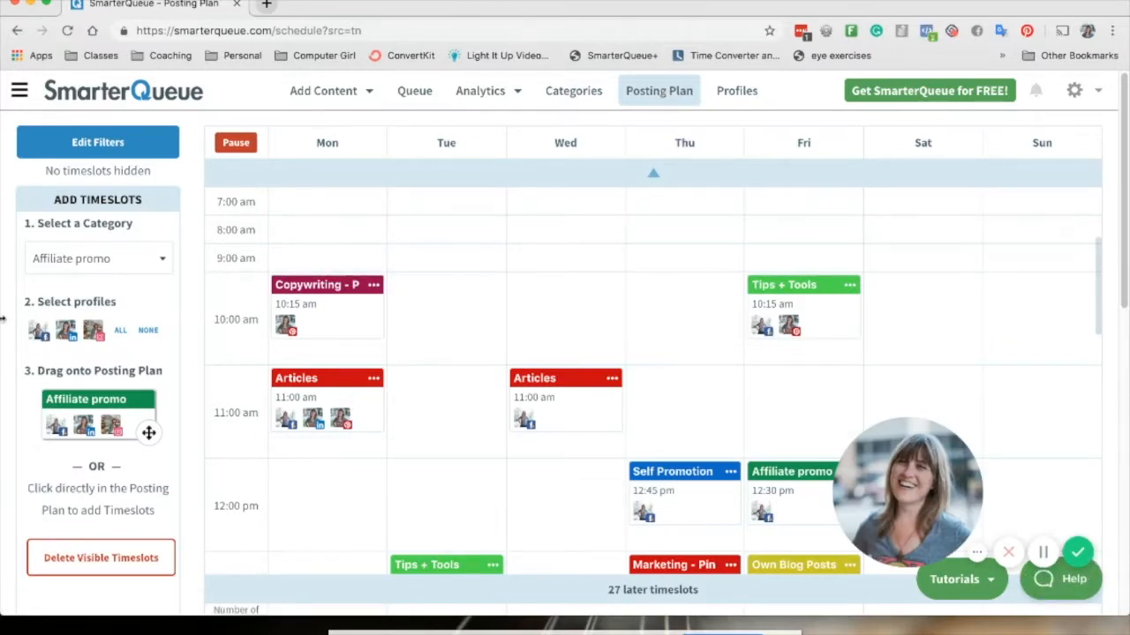
{"action": "mouse_move", "coordinate": [42, 238]}
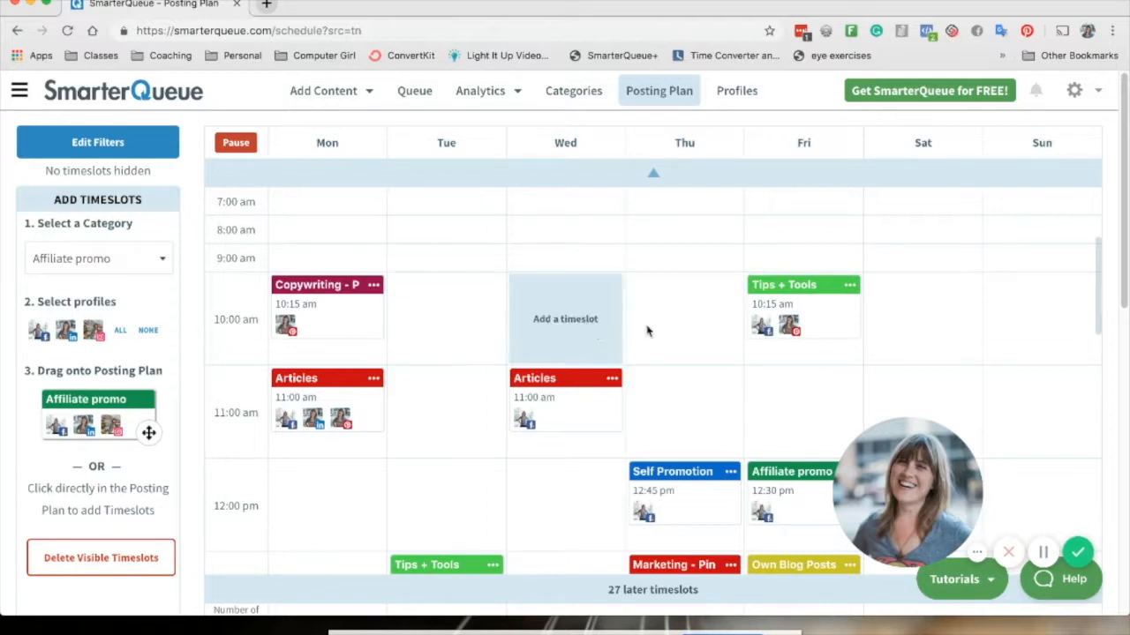
{"action": "mouse_move", "coordinate": [327, 446]}
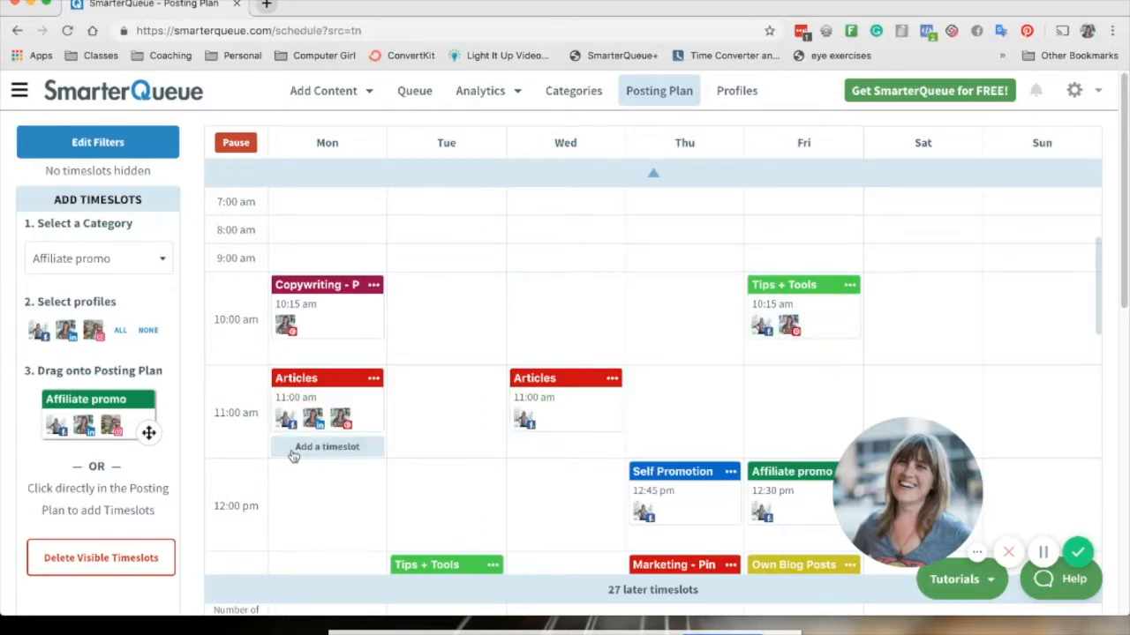
{"action": "mouse_move", "coordinate": [357, 450]}
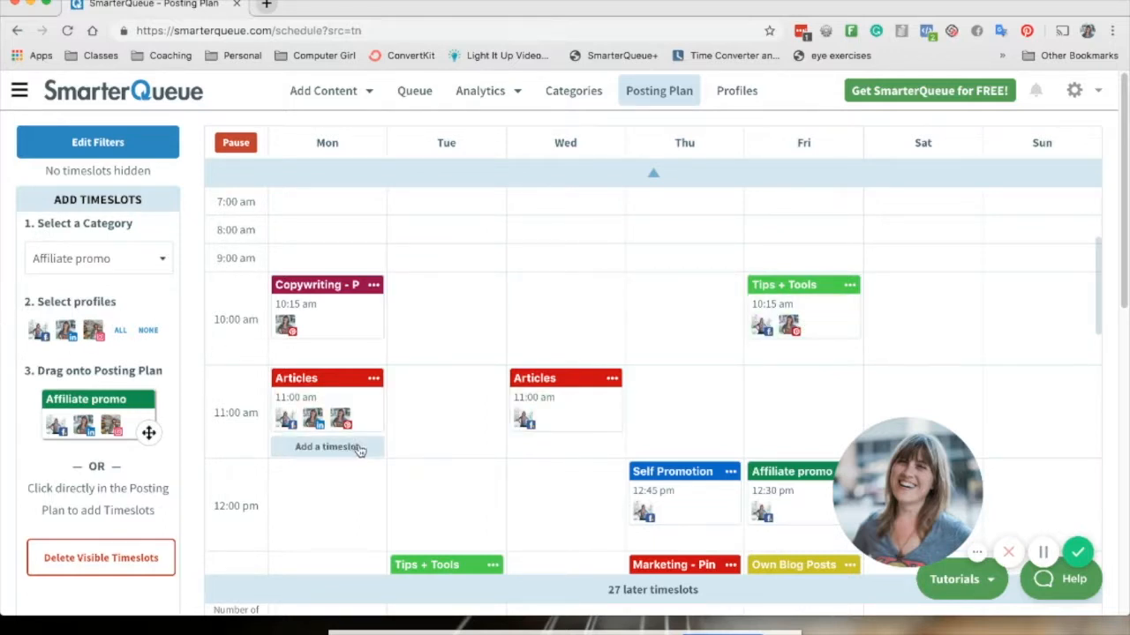
{"action": "left_click", "coordinate": [97, 258]}
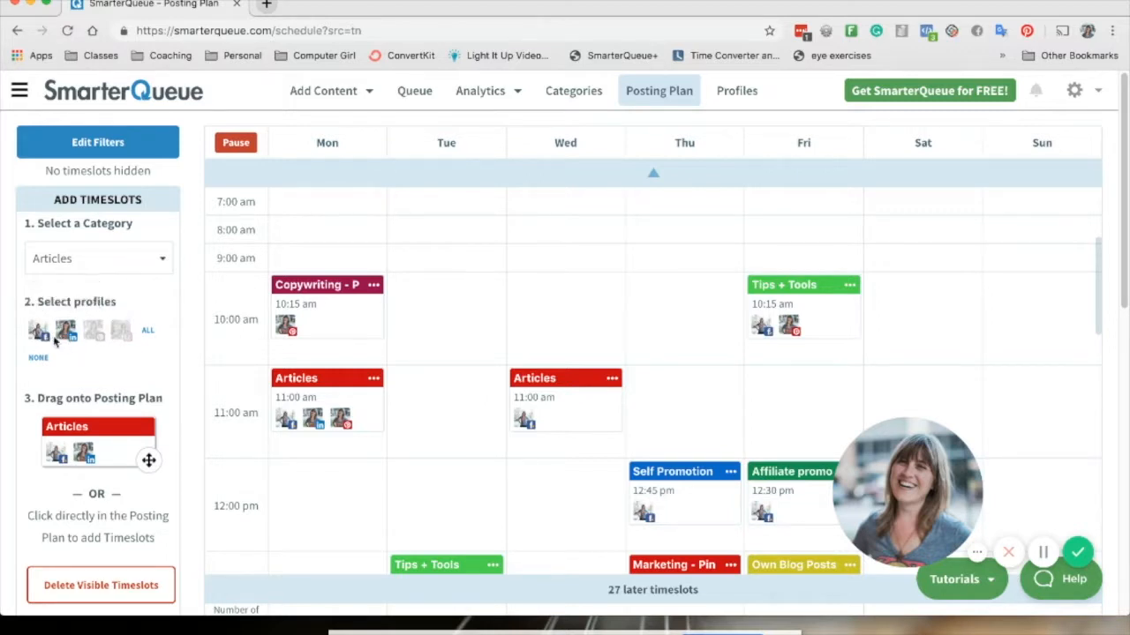
{"action": "mouse_move", "coordinate": [37, 331]}
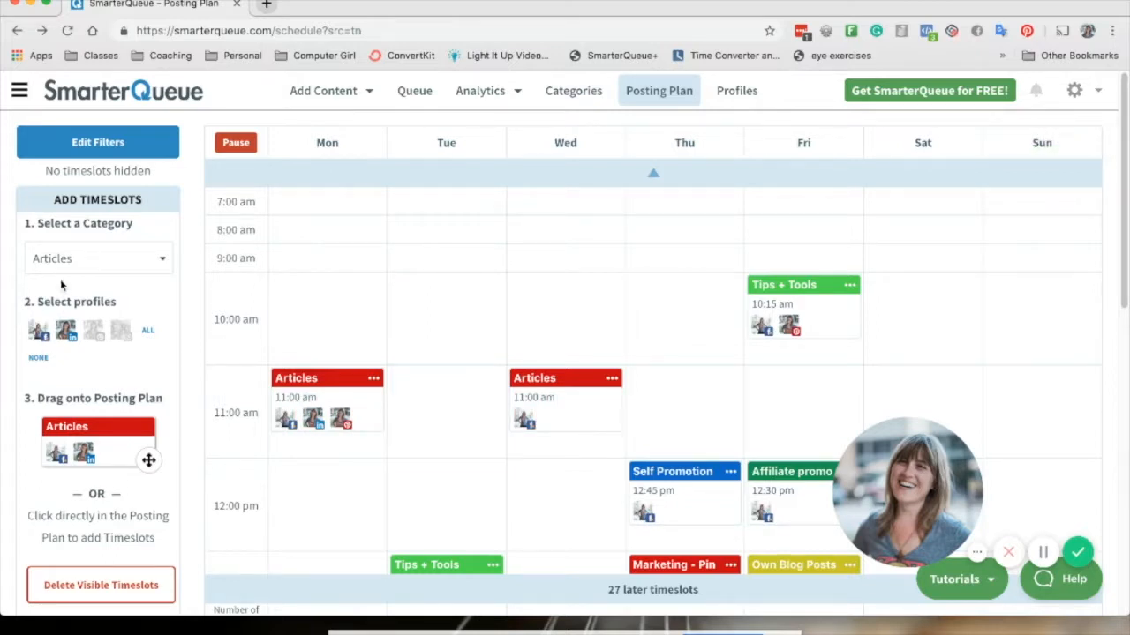
{"action": "mouse_move", "coordinate": [103, 365]}
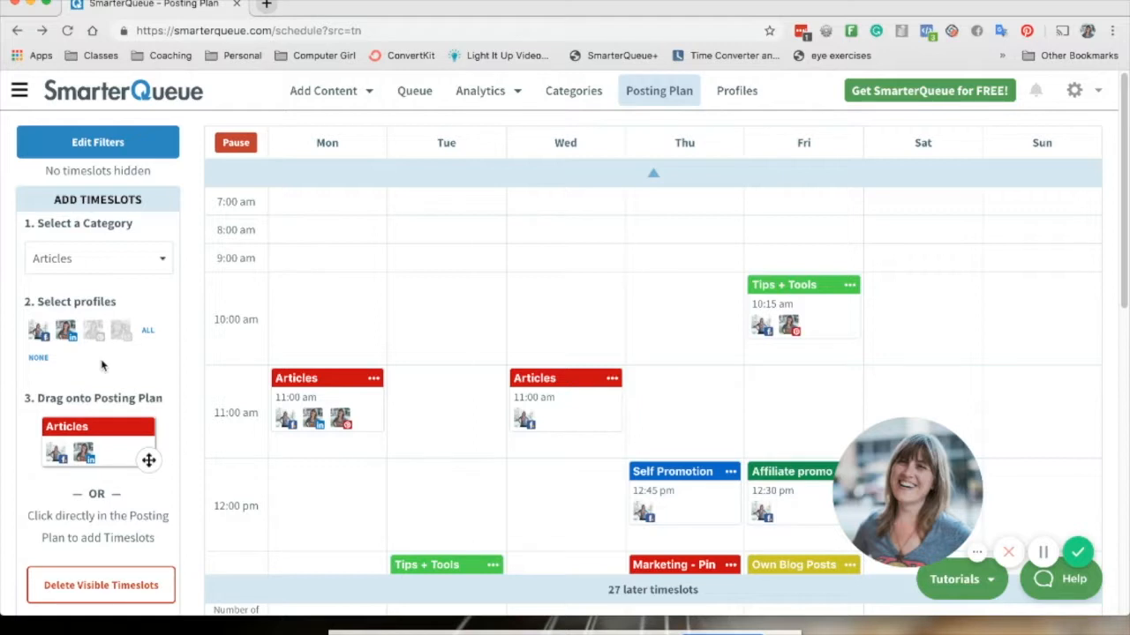
{"action": "mouse_move", "coordinate": [100, 360]}
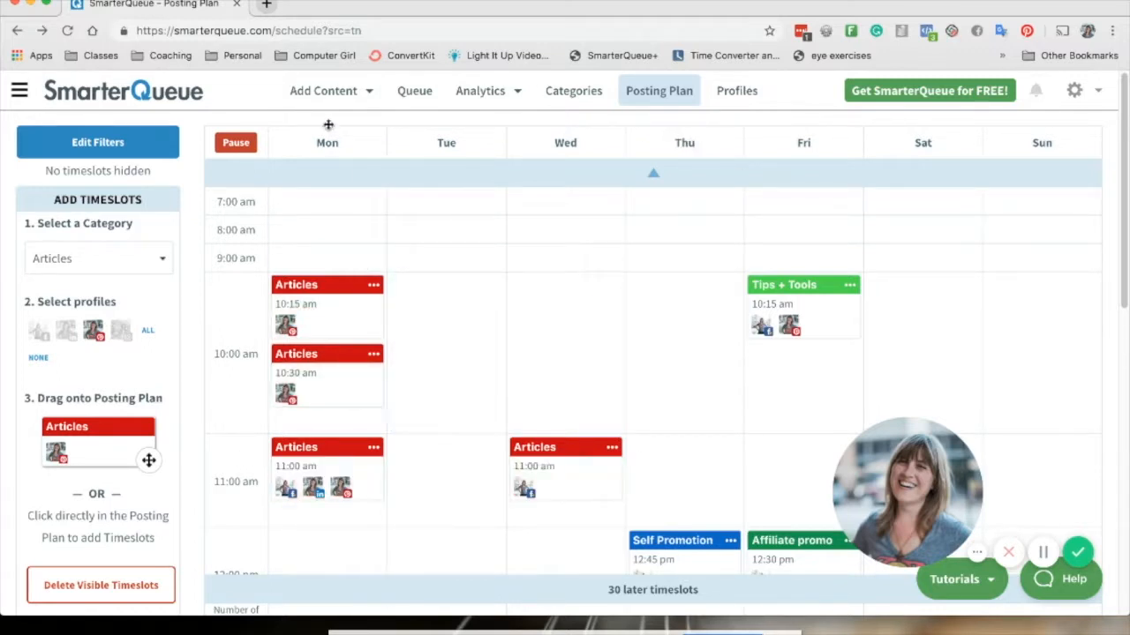
Step: Add Pinterest-only Articles timeslots on Monday at 10:15 am and 10:30 am
{"action": "left_click", "coordinate": [323, 90]}
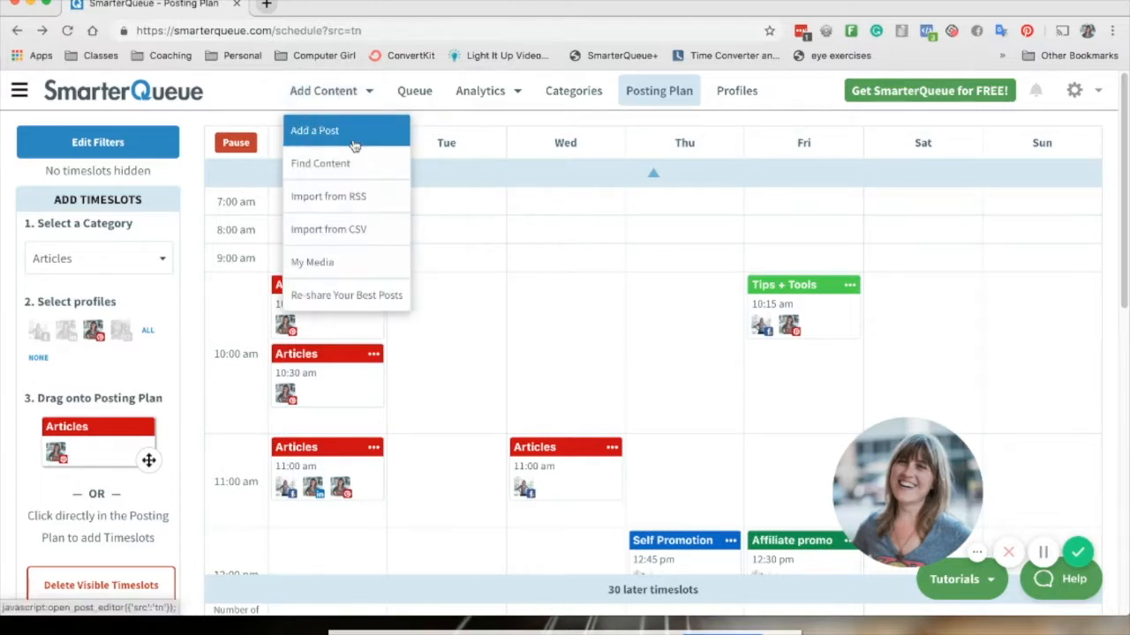
{"action": "mouse_move", "coordinate": [320, 164]}
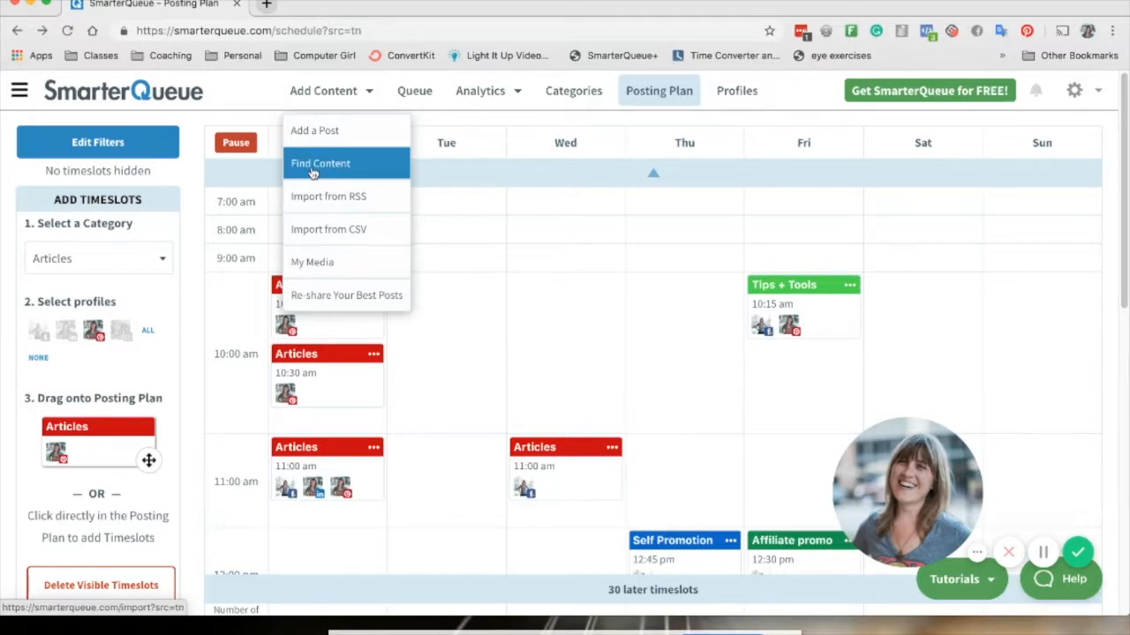
Step: Go to Find Content, showing an empty search and the saved blog sources
{"action": "left_click", "coordinate": [319, 164]}
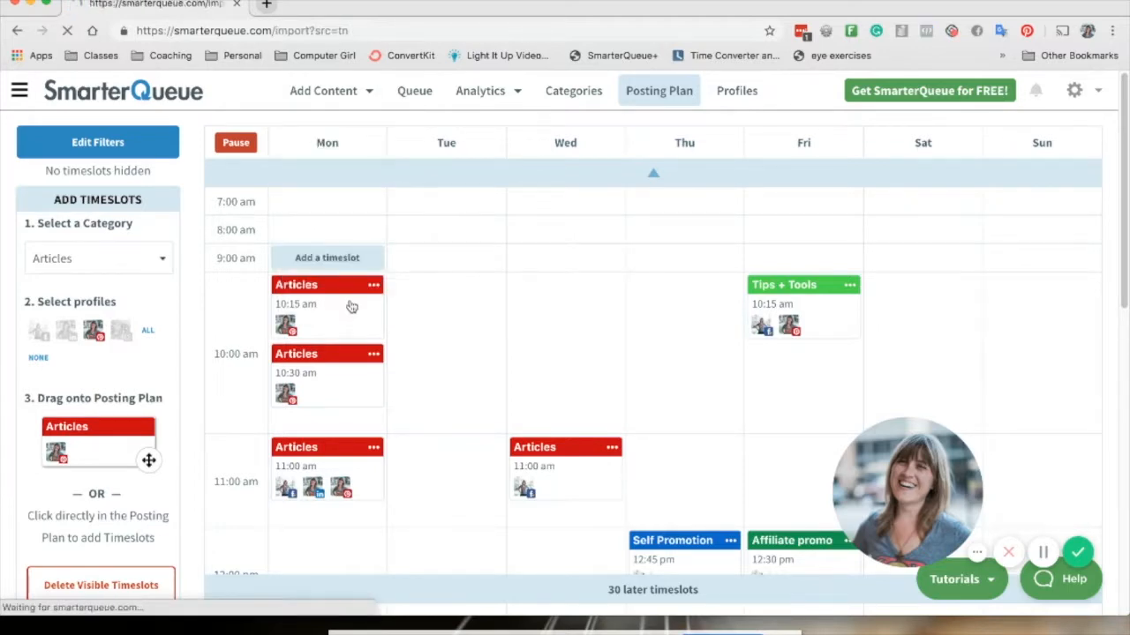
{"action": "left_click", "coordinate": [323, 90]}
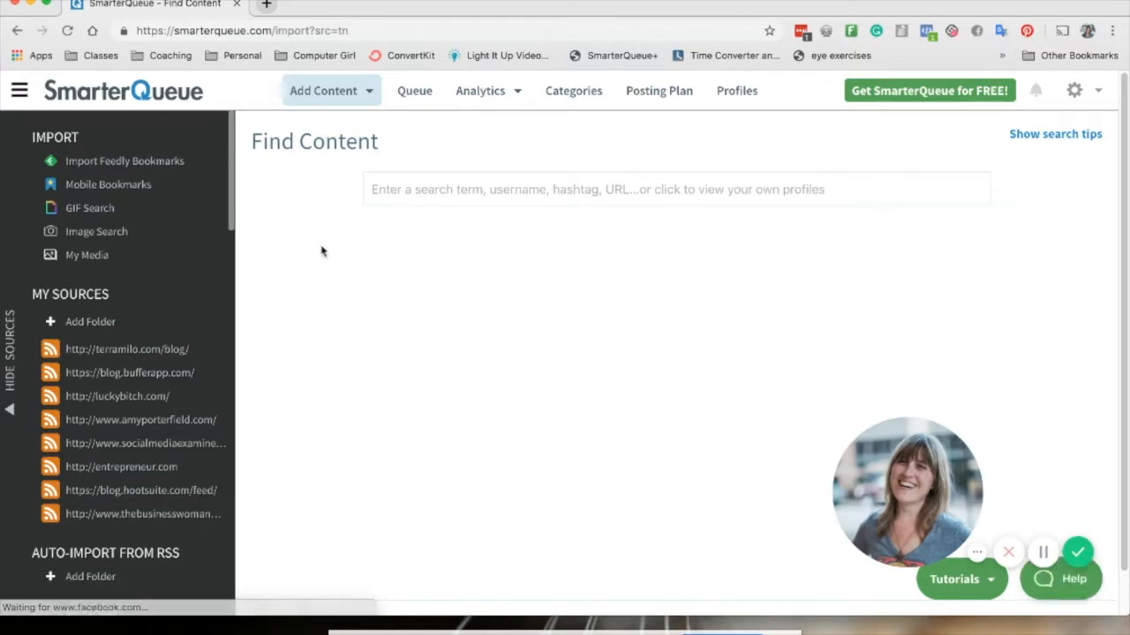
Step: Browse followed Pinterest boards, then clear the search to list the account's own profiles
{"action": "left_click", "coordinate": [596, 189]}
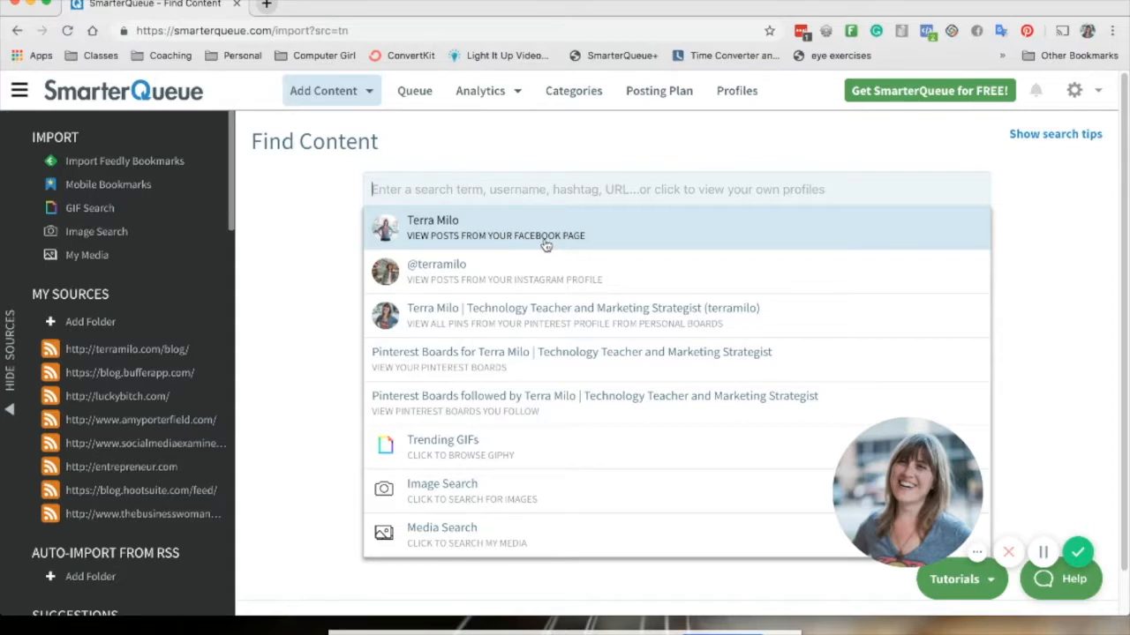
{"action": "mouse_move", "coordinate": [489, 272]}
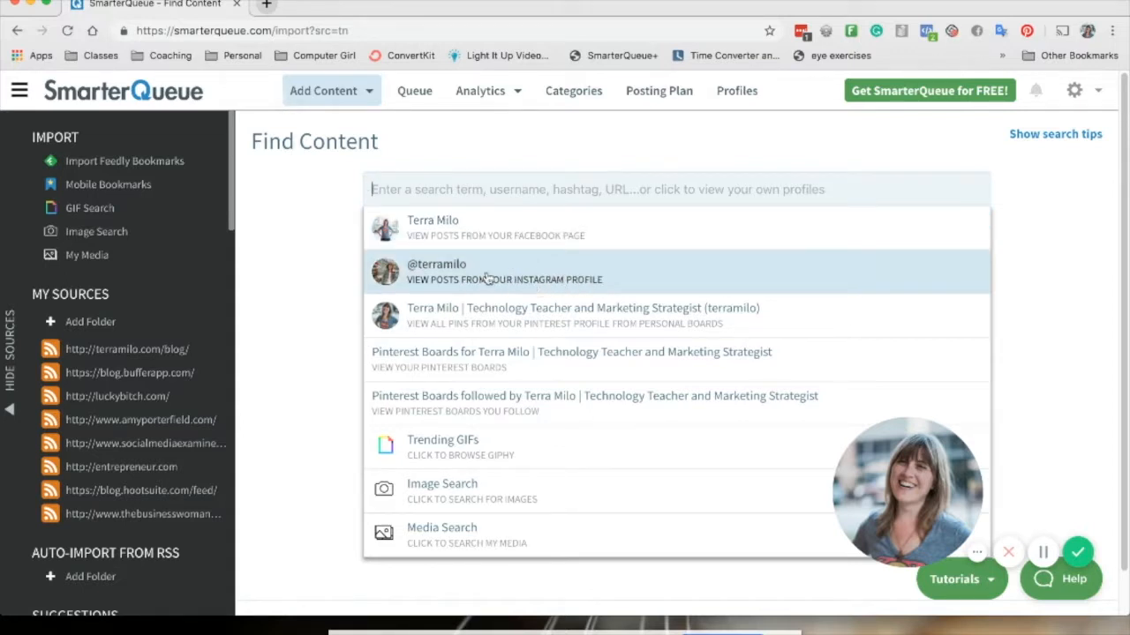
{"action": "mouse_move", "coordinate": [458, 315]}
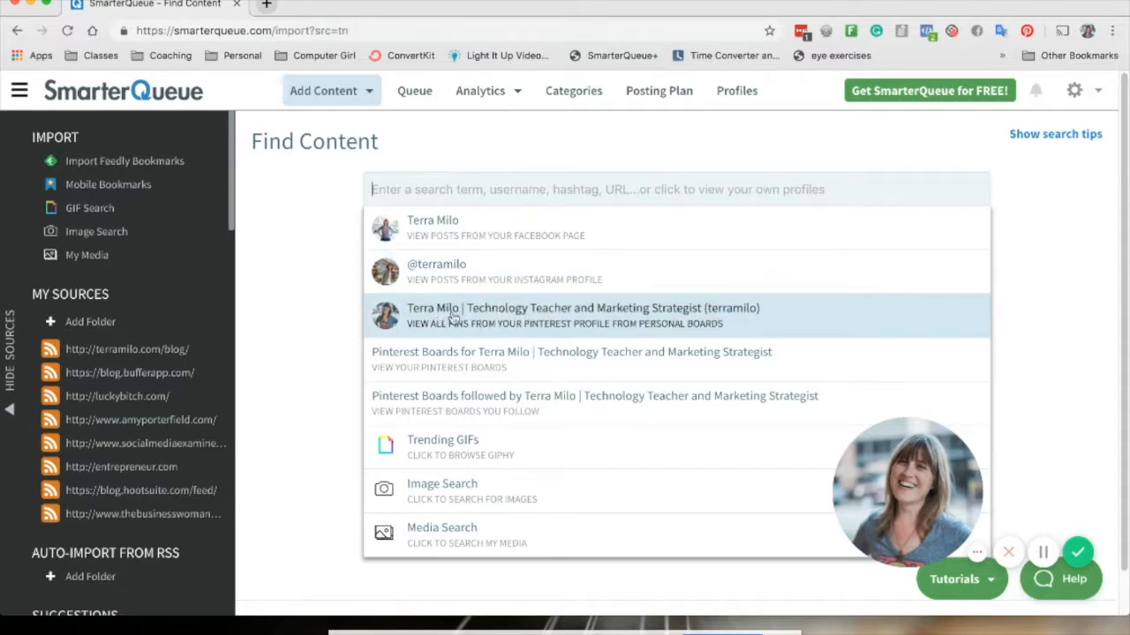
{"action": "mouse_move", "coordinate": [408, 380]}
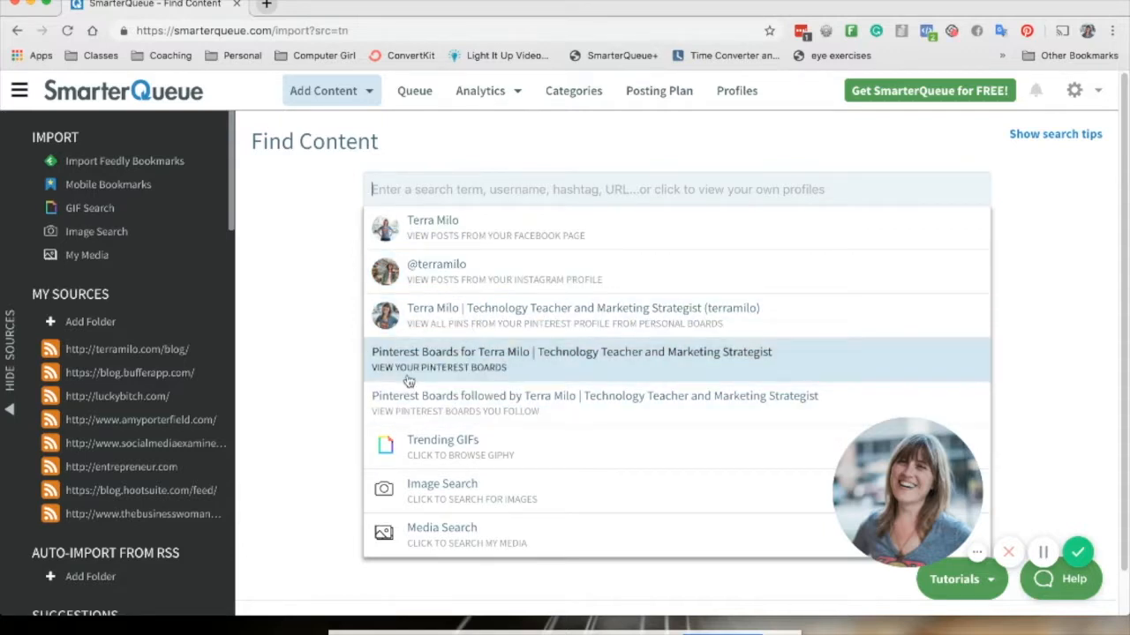
{"action": "mouse_move", "coordinate": [475, 415]}
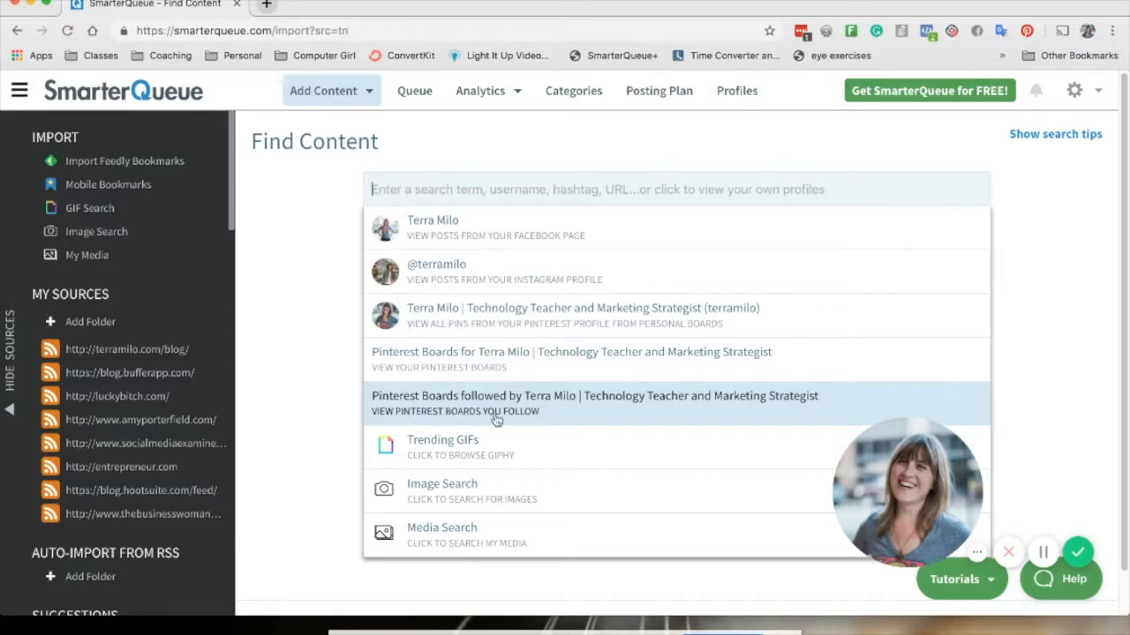
{"action": "left_click", "coordinate": [594, 396]}
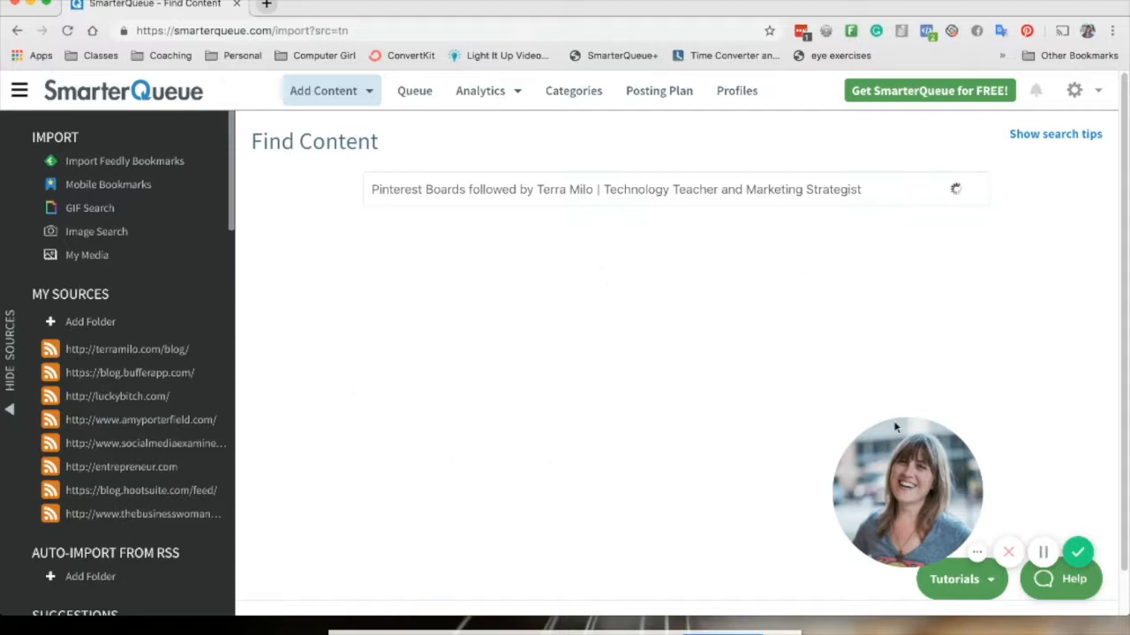
{"action": "mouse_move", "coordinate": [383, 379]}
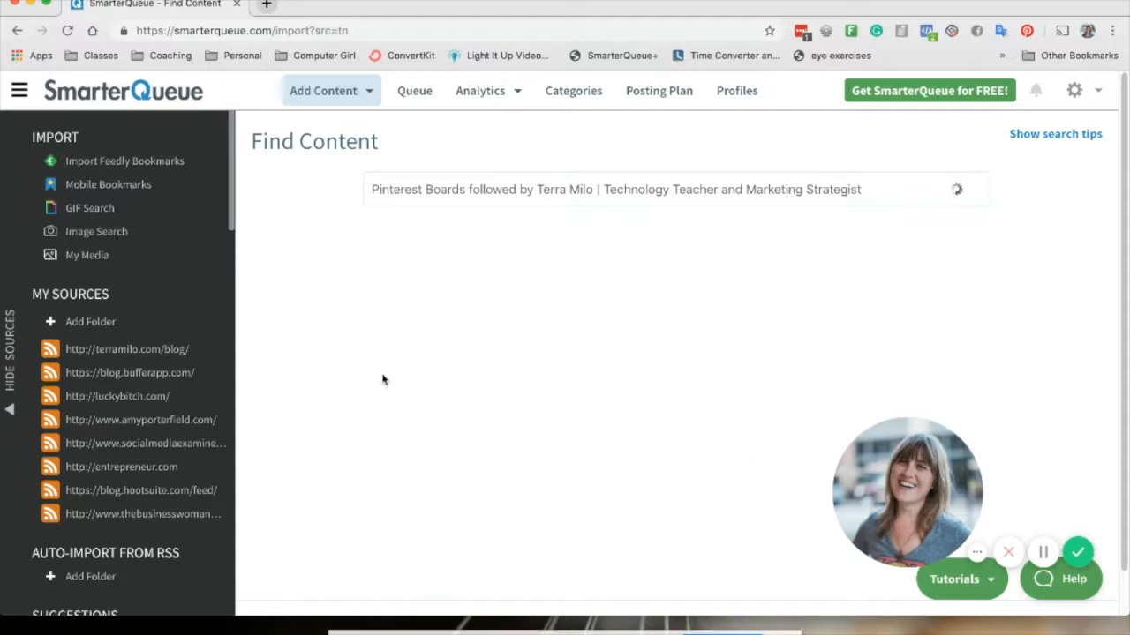
{"action": "mouse_move", "coordinate": [960, 292]}
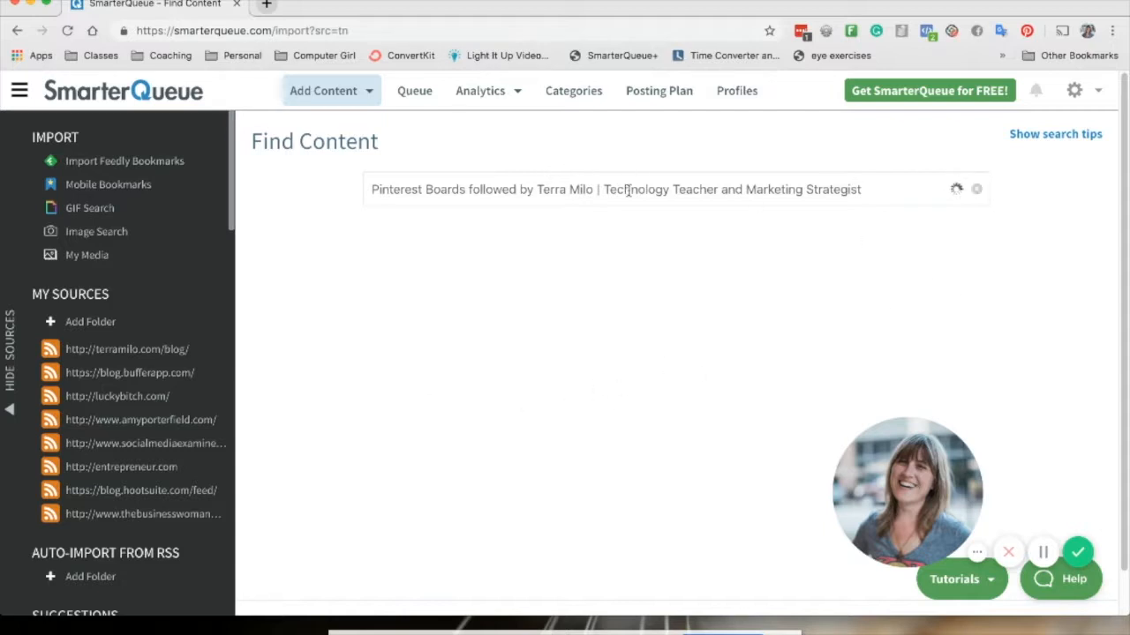
{"action": "left_click", "coordinate": [618, 188]}
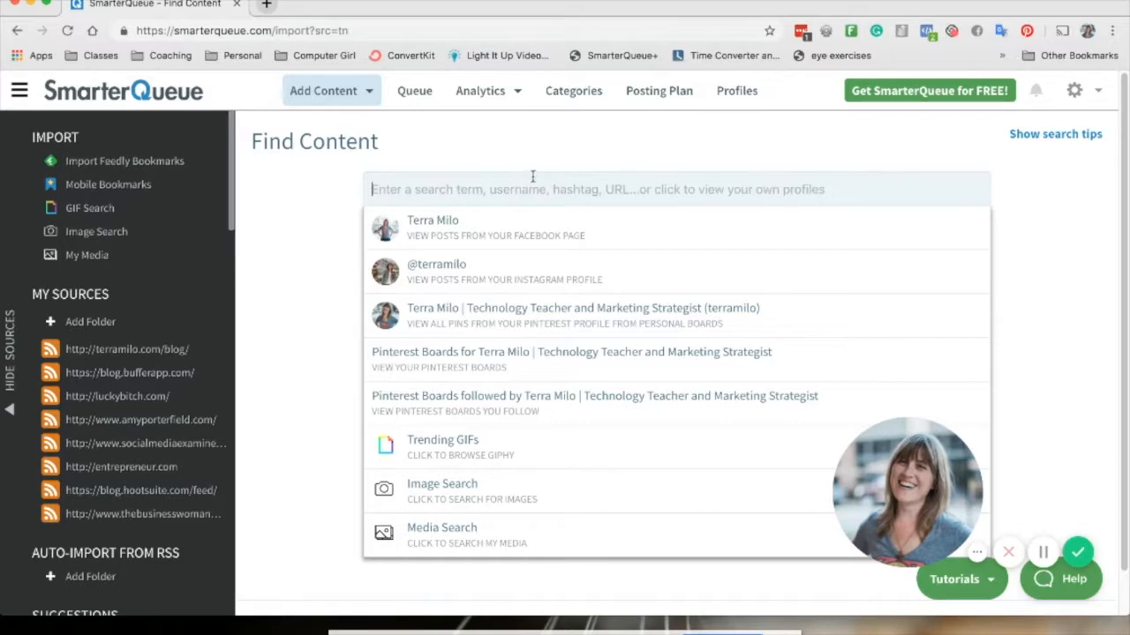
Step: Load the Instagram profile's 33 posts and scroll through their images and captions
{"action": "left_click", "coordinate": [436, 271]}
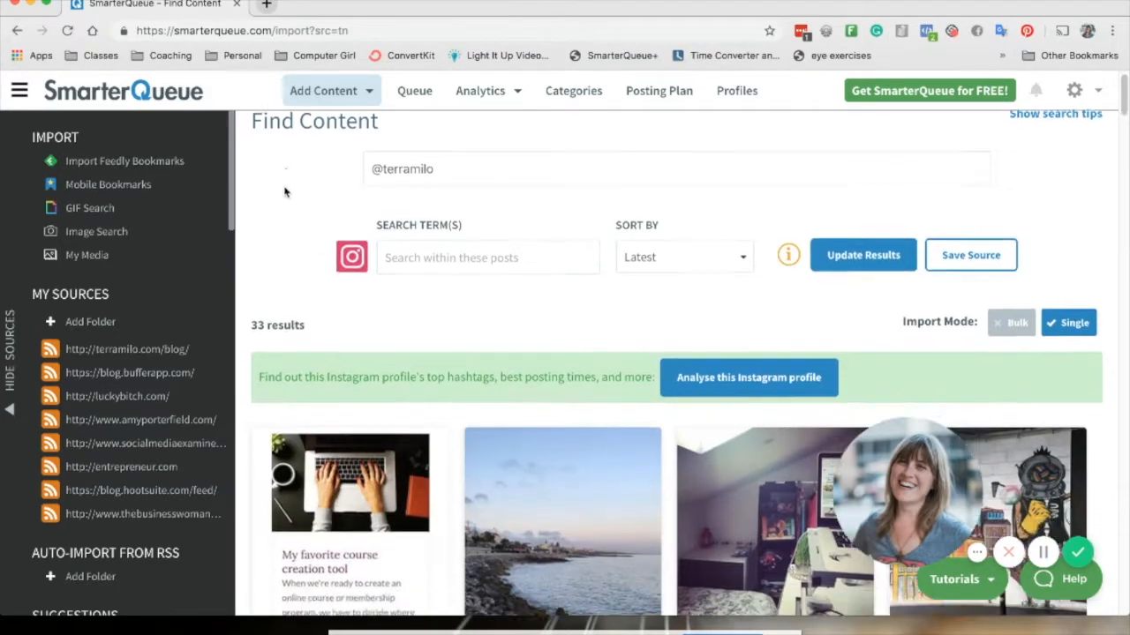
{"action": "scroll", "scroll_direction": "down", "scroll_amount": 3}
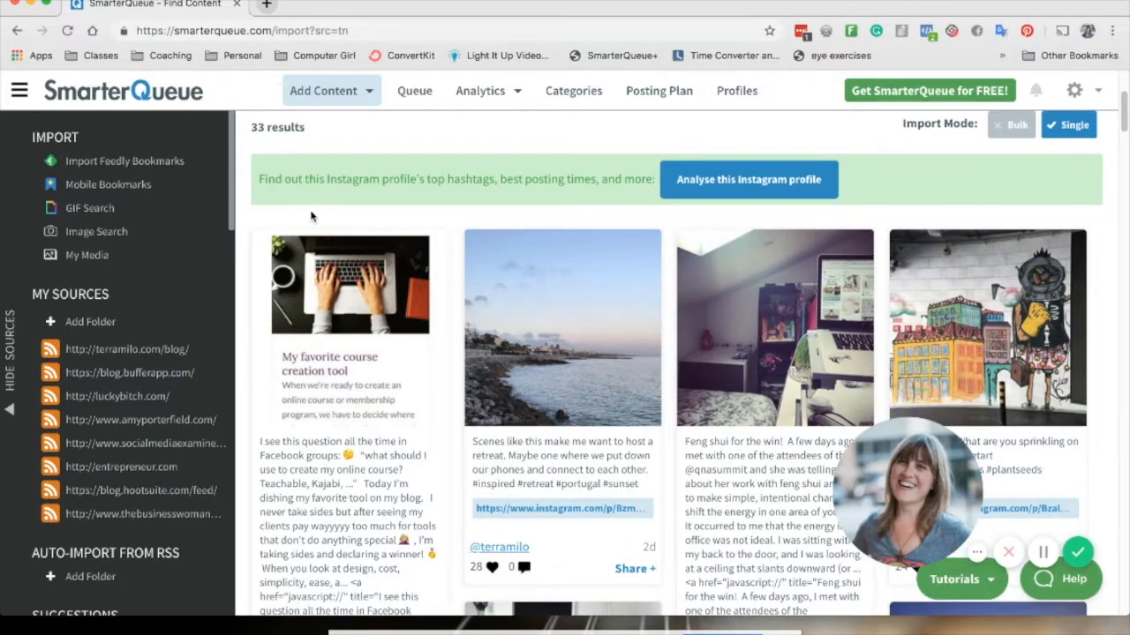
{"action": "scroll", "scroll_direction": "down", "scroll_amount": 3}
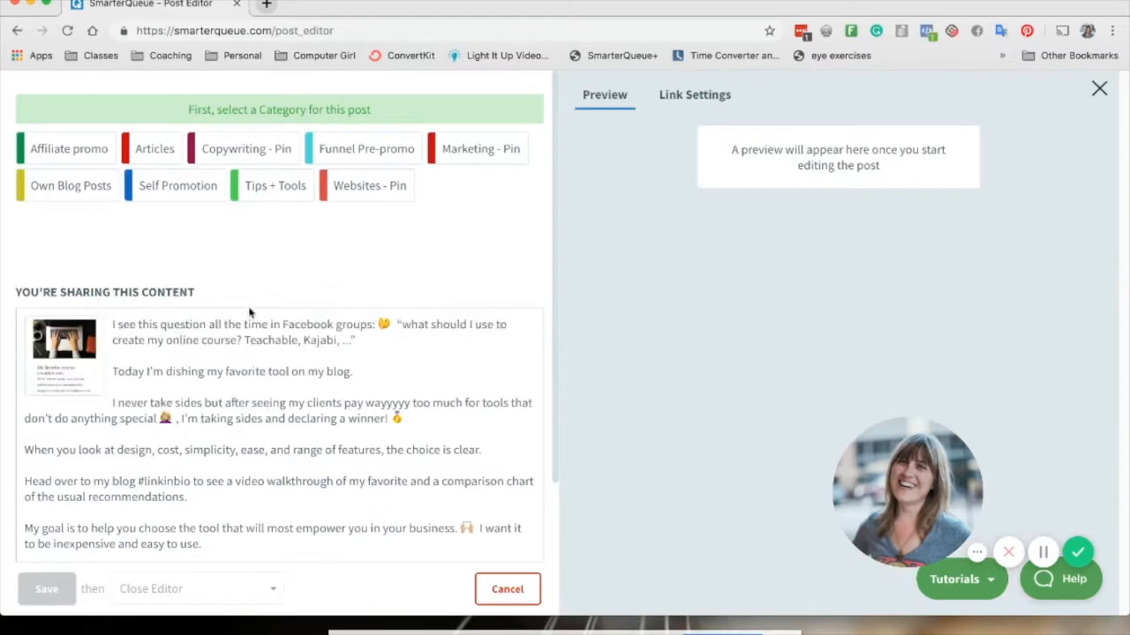
Step: File the course-tool post under Tips + Tools and target the Facebook profile
{"action": "scroll", "scroll_direction": "down", "scroll_amount": 3}
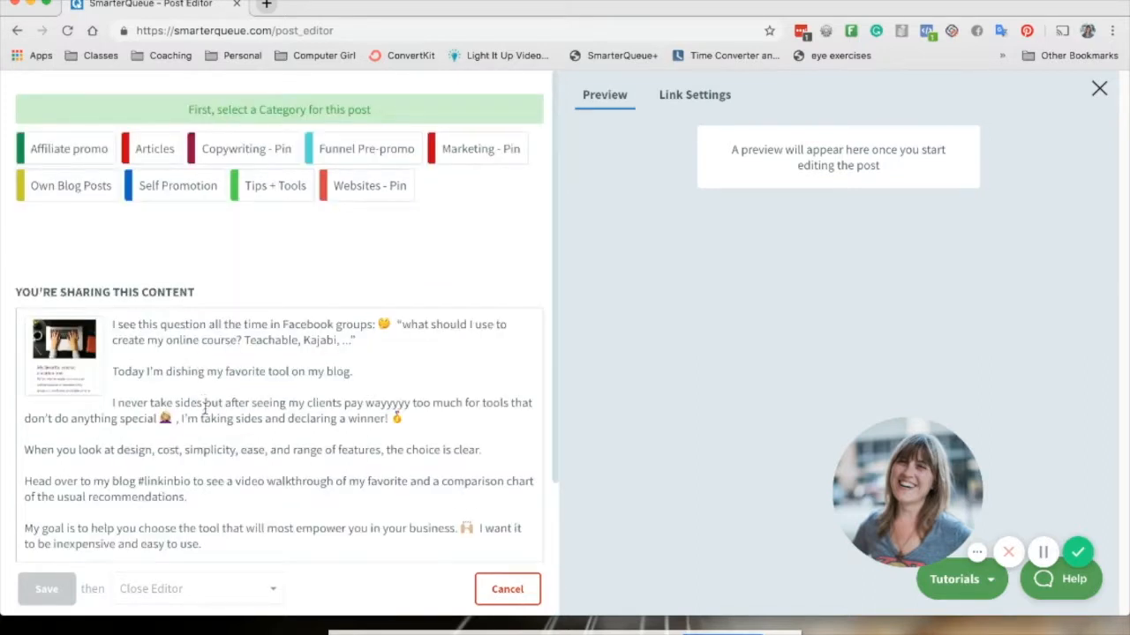
{"action": "left_click", "coordinate": [274, 185]}
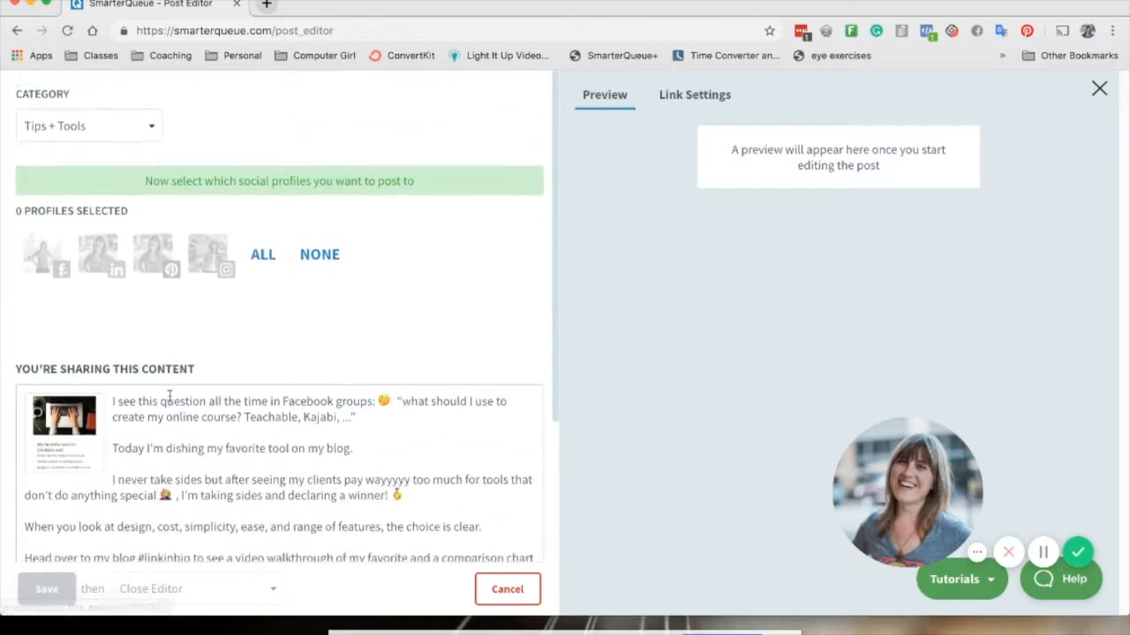
{"action": "left_click", "coordinate": [45, 253]}
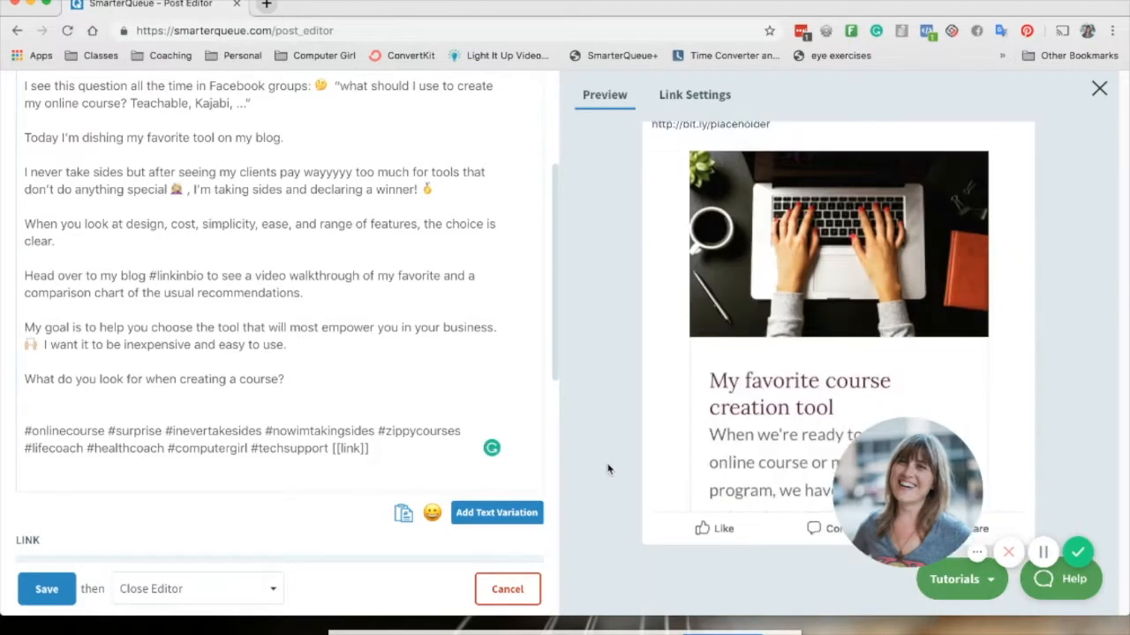
Step: Switch Evergreen Post Recycling from 'Re-Queue after posting' to 'Post once'
{"action": "scroll", "scroll_direction": "down", "scroll_amount": 3}
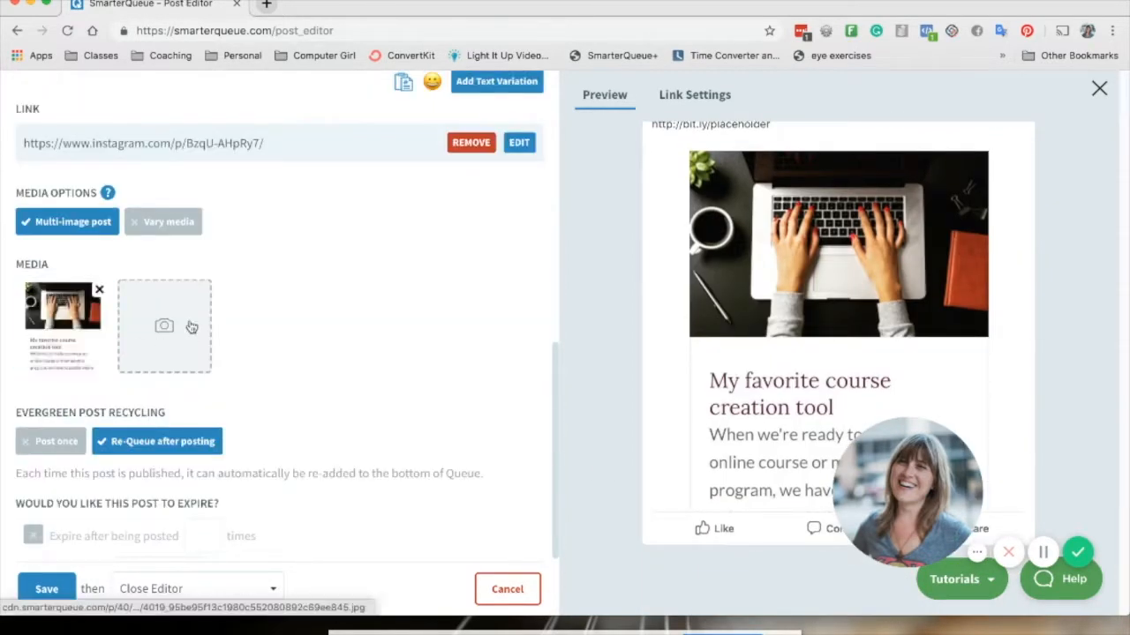
{"action": "mouse_move", "coordinate": [164, 327]}
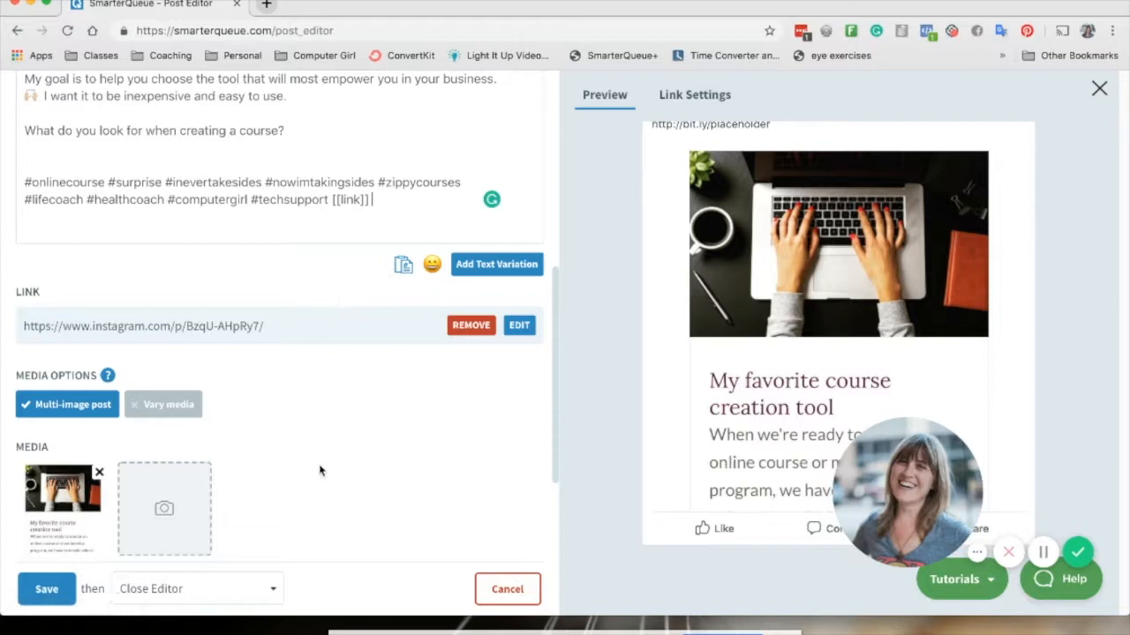
{"action": "scroll", "scroll_direction": "down", "scroll_amount": 3}
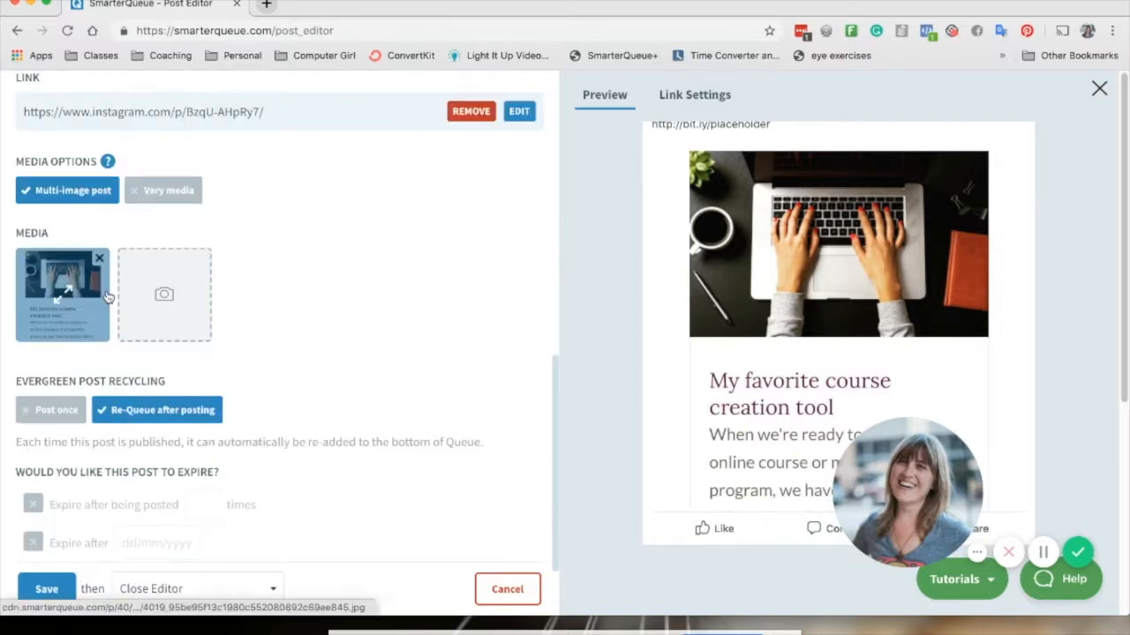
{"action": "scroll", "scroll_direction": "down", "scroll_amount": 3}
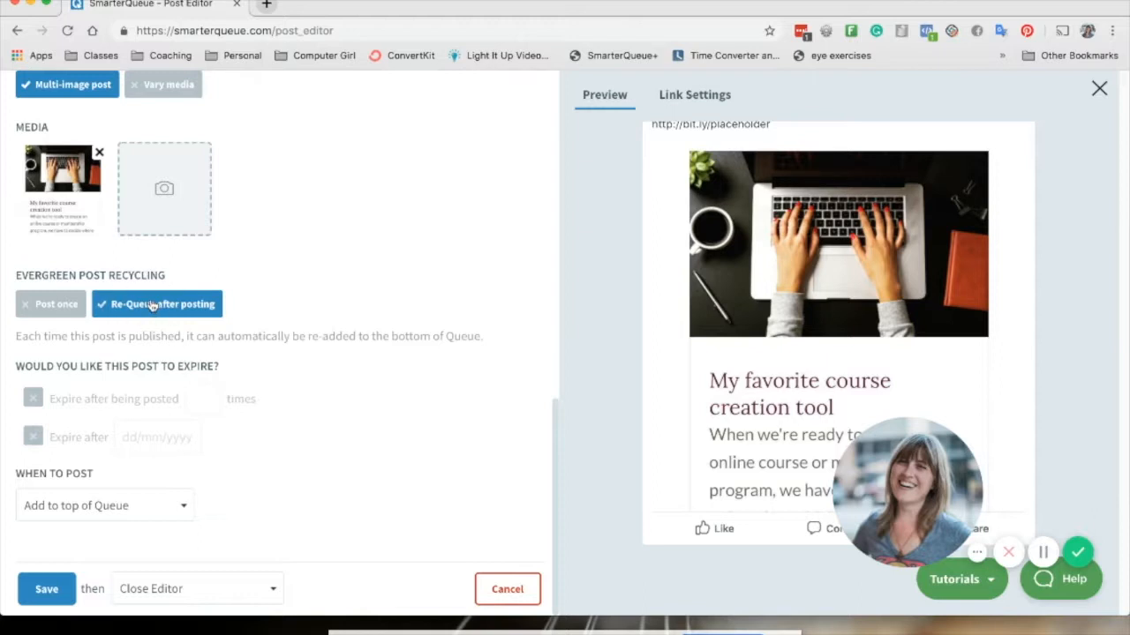
{"action": "left_click", "coordinate": [50, 303]}
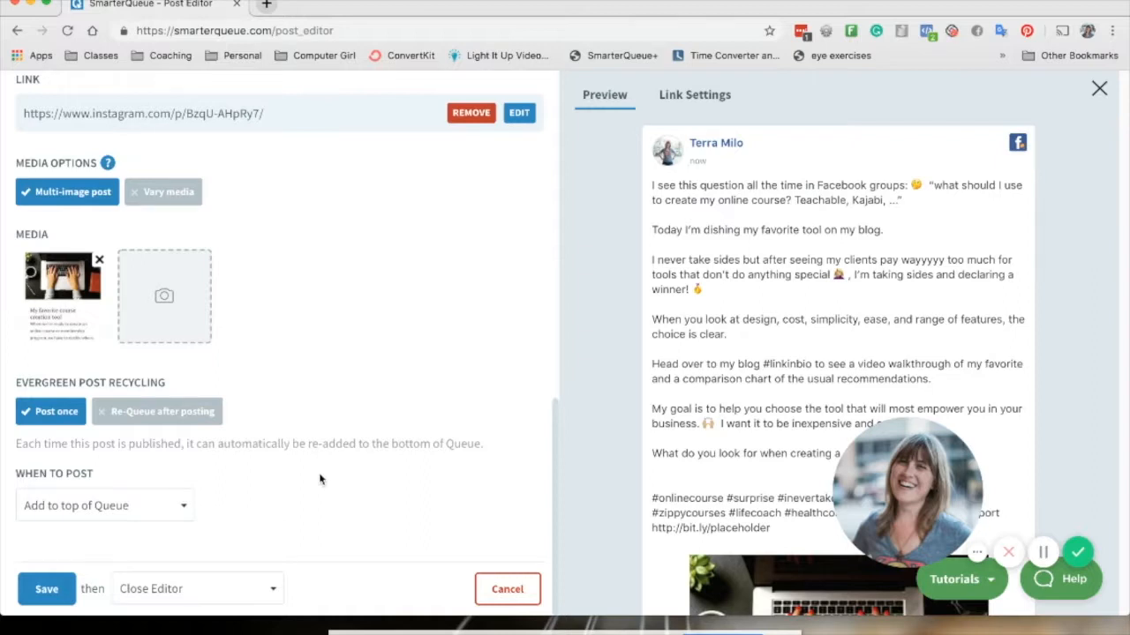
{"action": "mouse_move", "coordinate": [308, 477]}
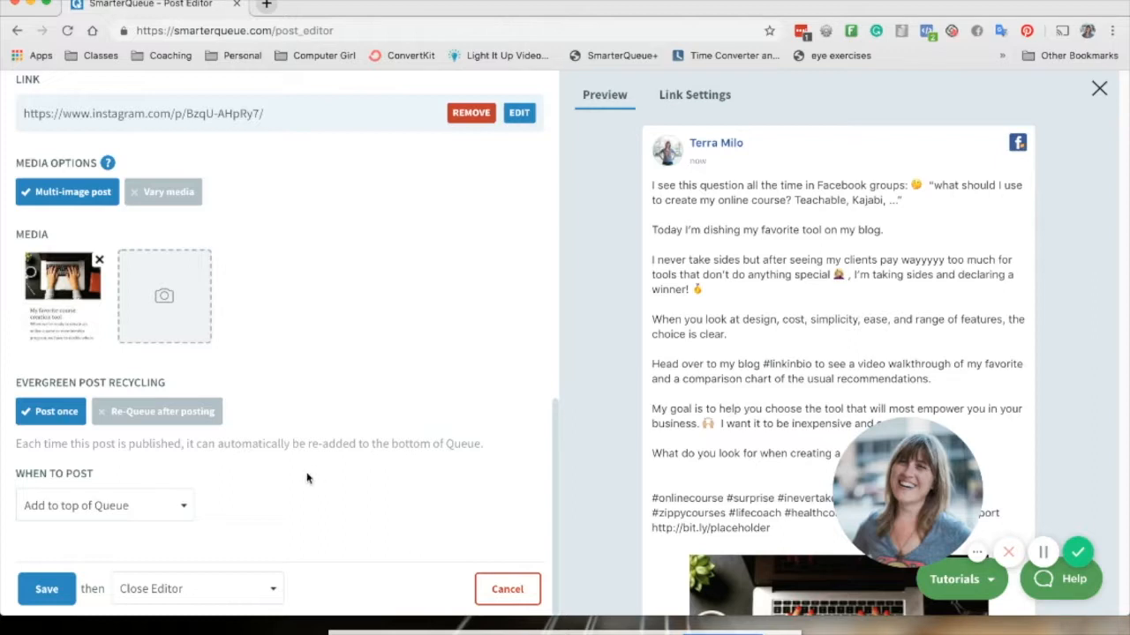
{"action": "mouse_move", "coordinate": [316, 601]}
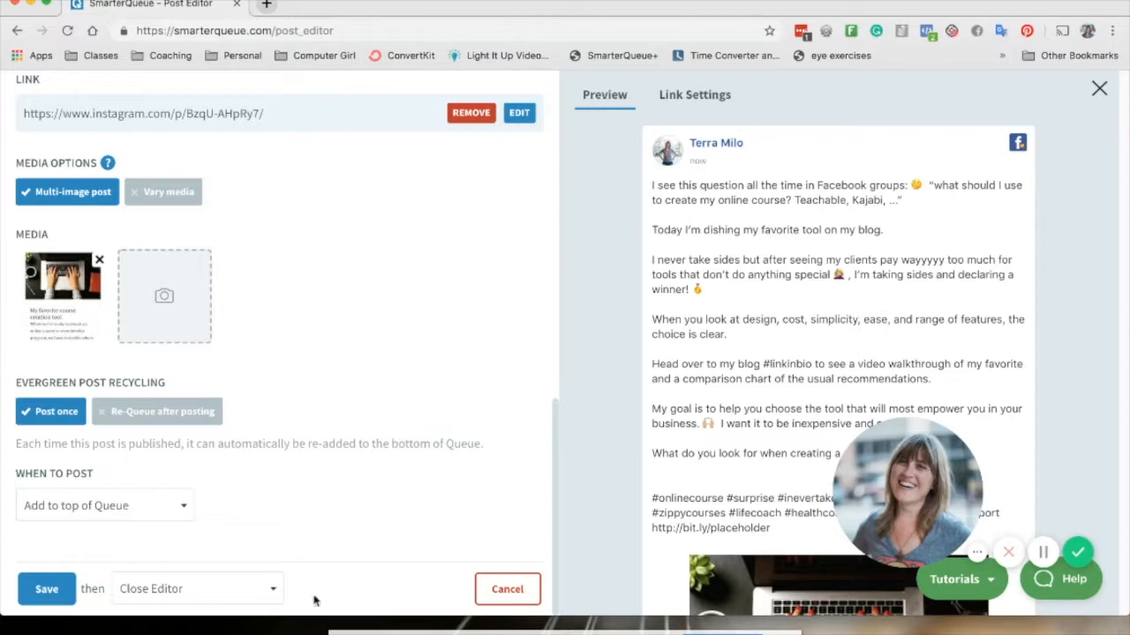
{"action": "mouse_move", "coordinate": [443, 526]}
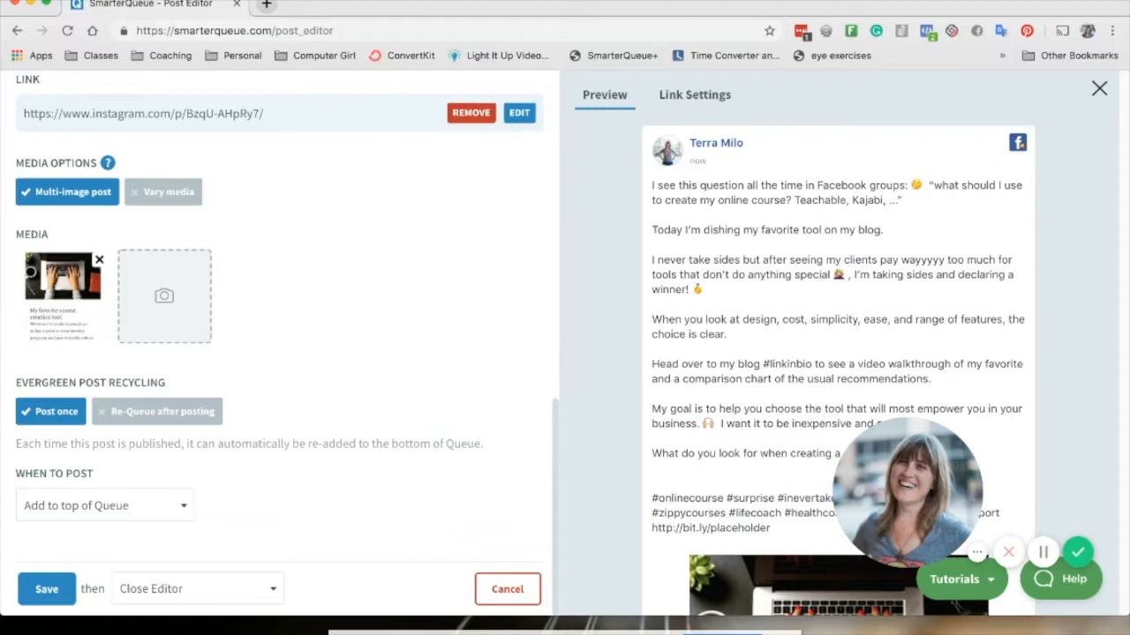
{"action": "mouse_move", "coordinate": [330, 493]}
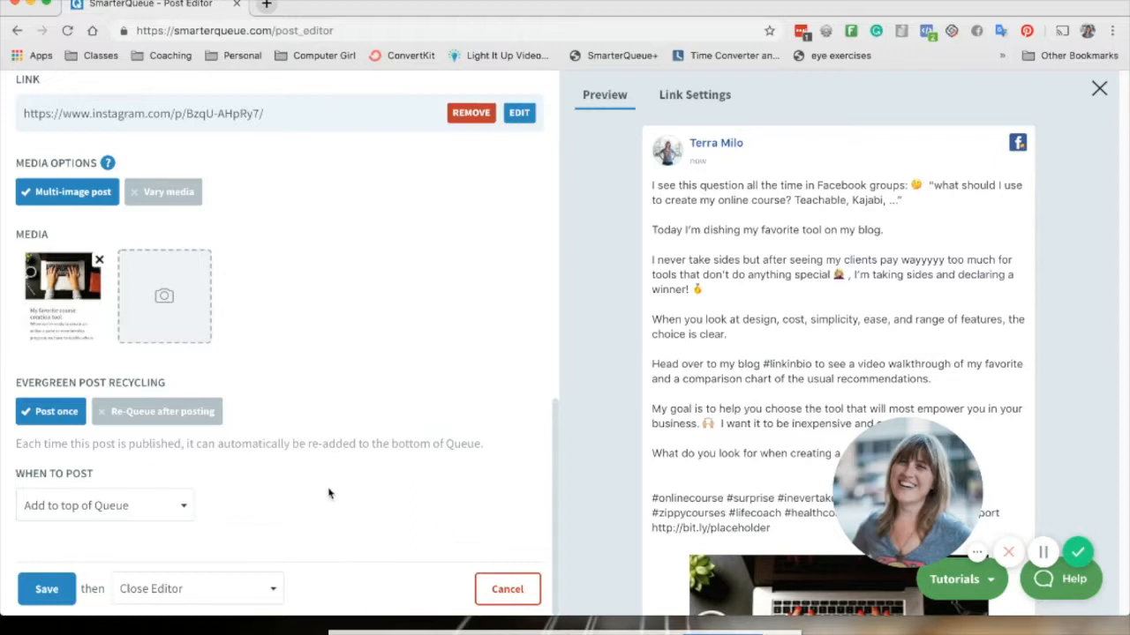
{"action": "mouse_move", "coordinate": [232, 462]}
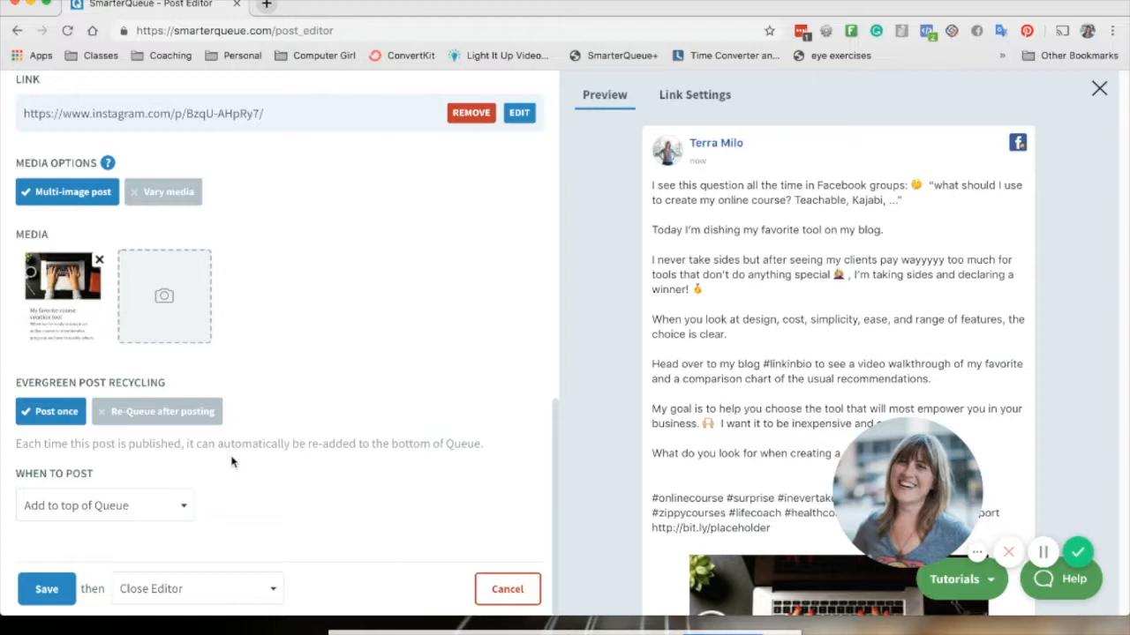
Step: Schedule the post for 09/07/2019 at 7:00 am America/New York and save it
{"action": "left_click", "coordinate": [104, 472]}
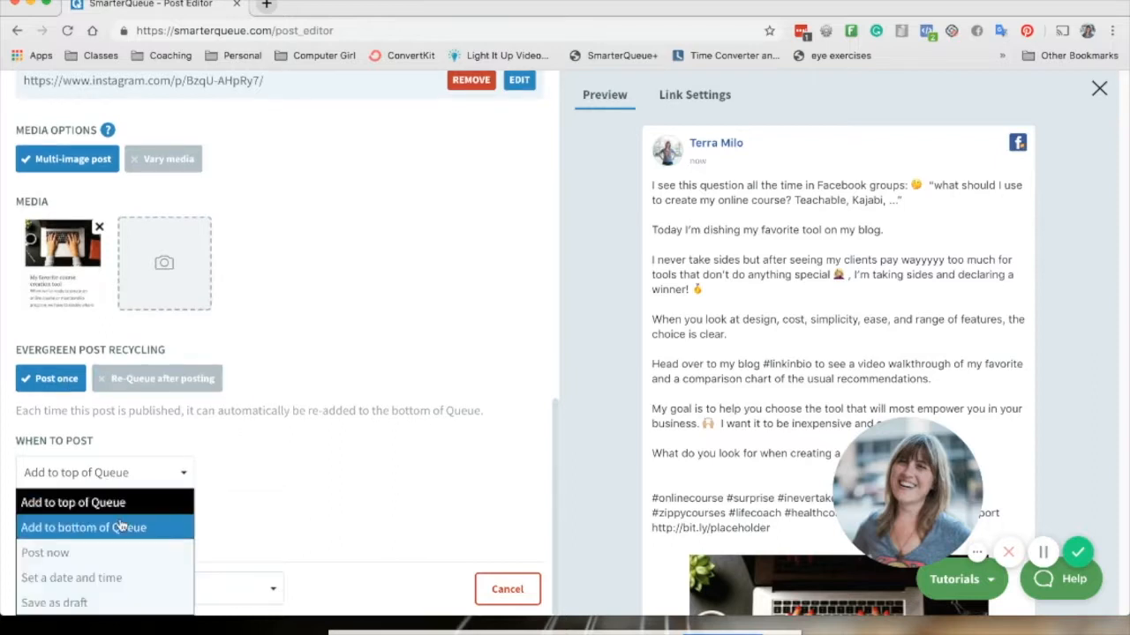
{"action": "left_click", "coordinate": [72, 577]}
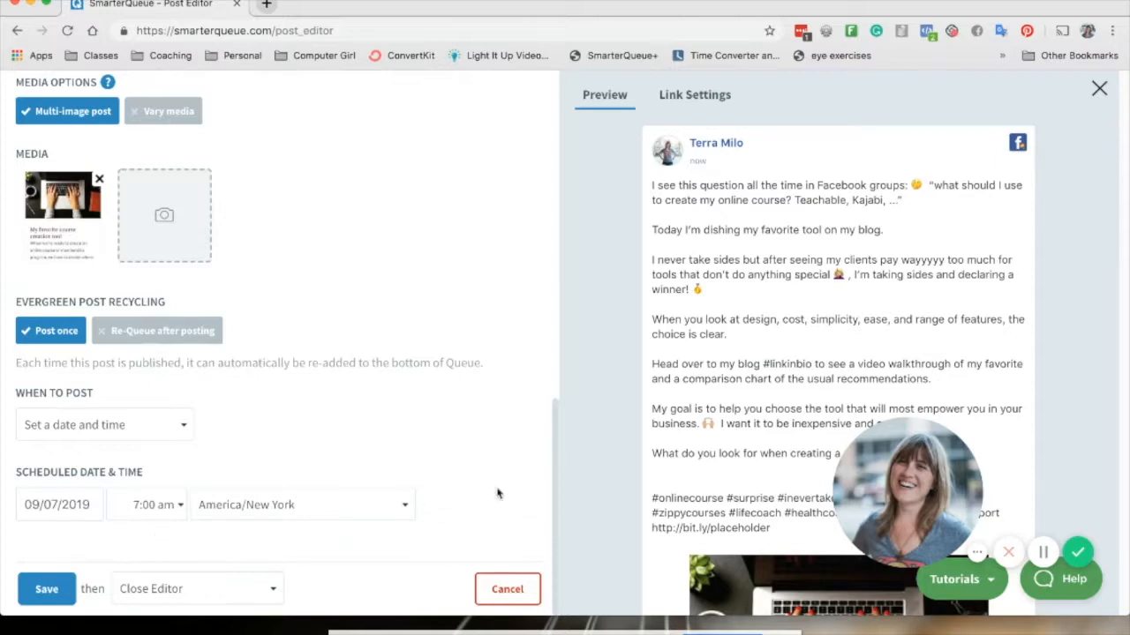
{"action": "left_click", "coordinate": [507, 588]}
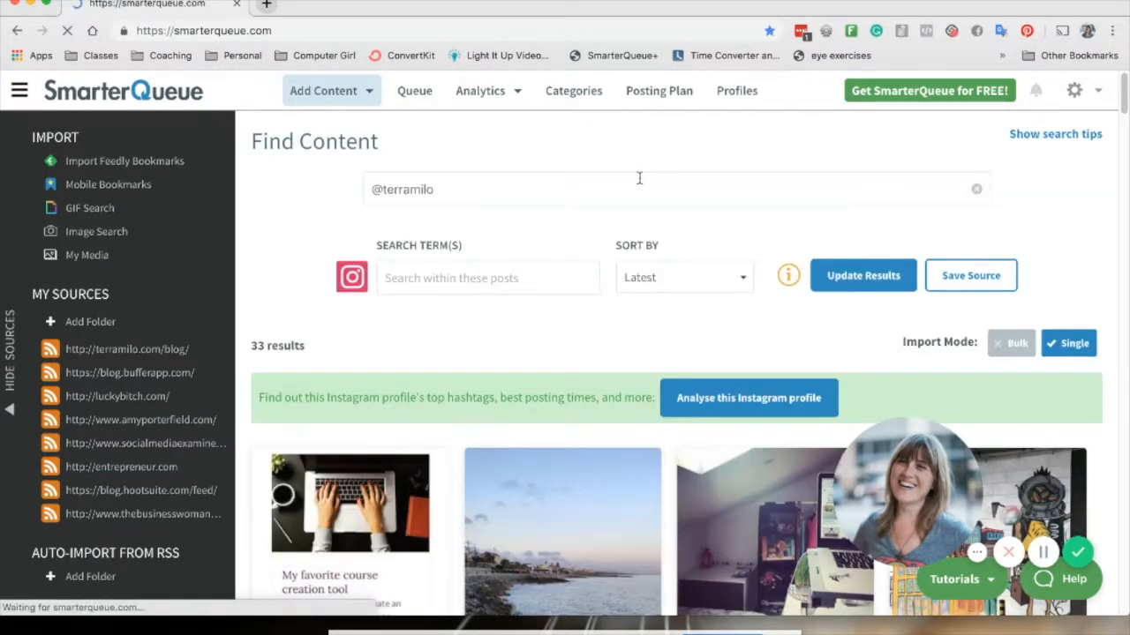
Step: Return to the Queue list of 50 upcoming posts starting Tuesday 9th July 2019
{"action": "left_click", "coordinate": [414, 90]}
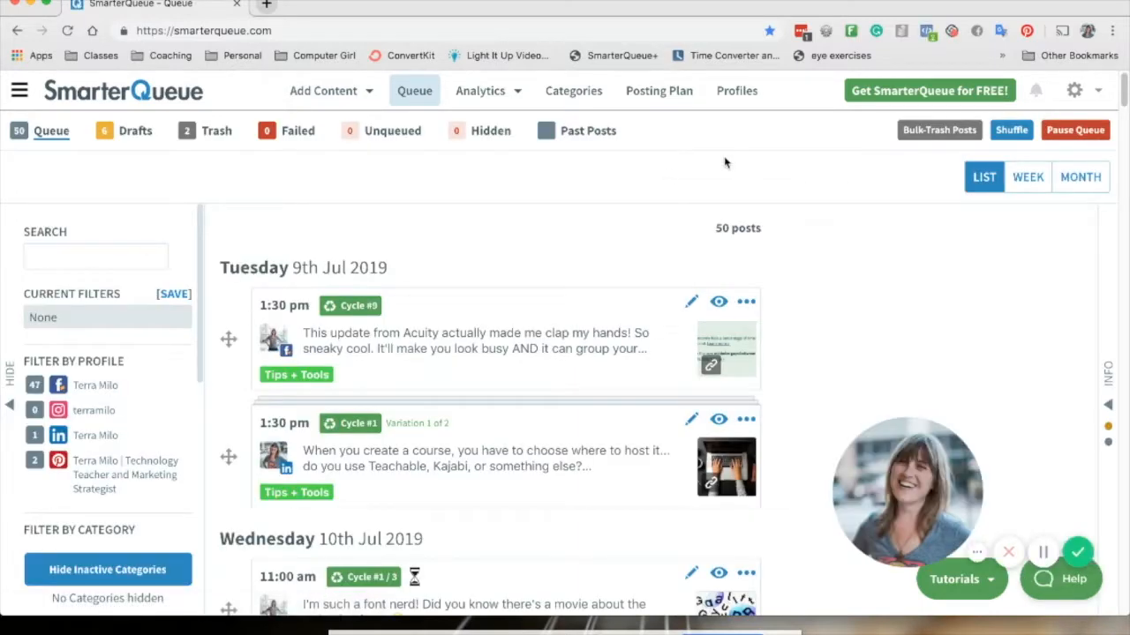
{"action": "mouse_move", "coordinate": [471, 247]}
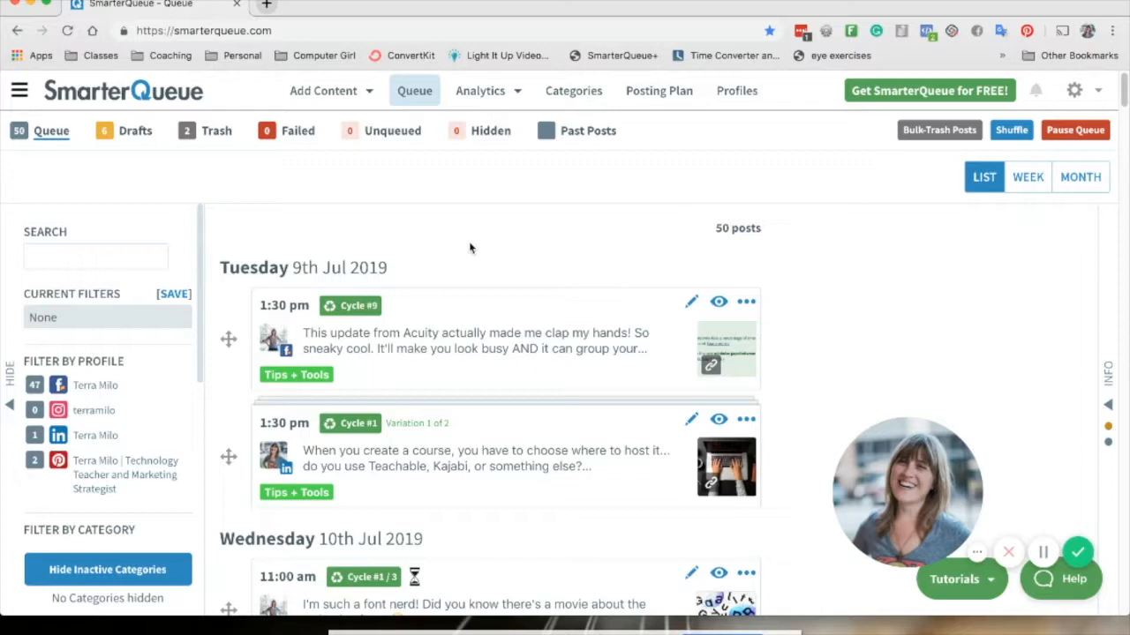
{"action": "mouse_move", "coordinate": [329, 113]}
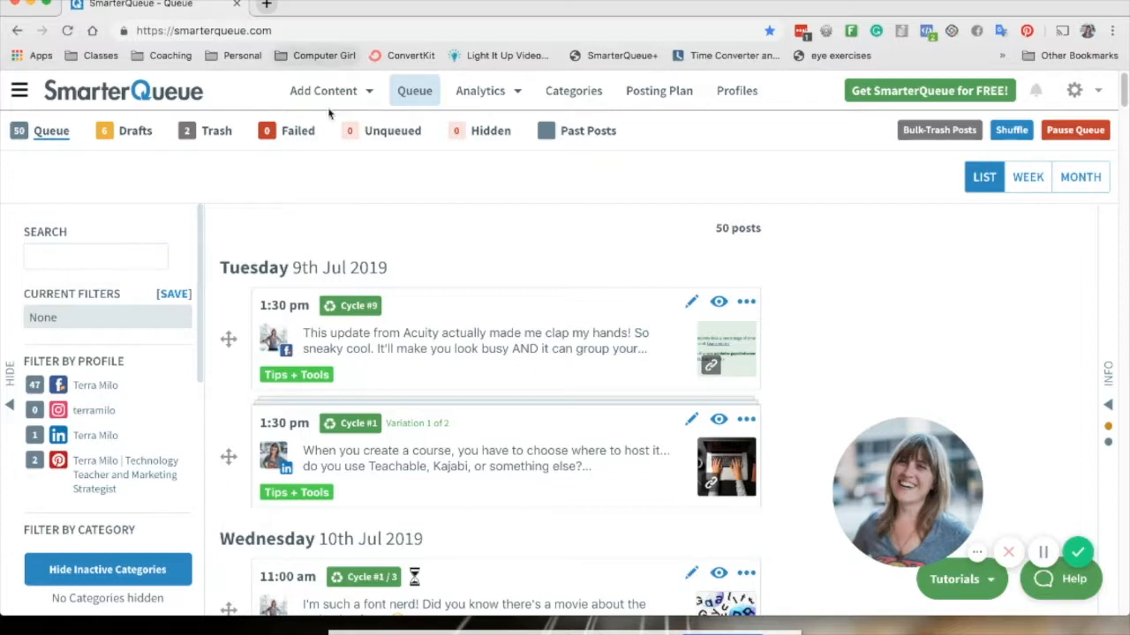
Step: Go to Find Content from the Add Content menu to see the saved blog sources
{"action": "left_click", "coordinate": [323, 90]}
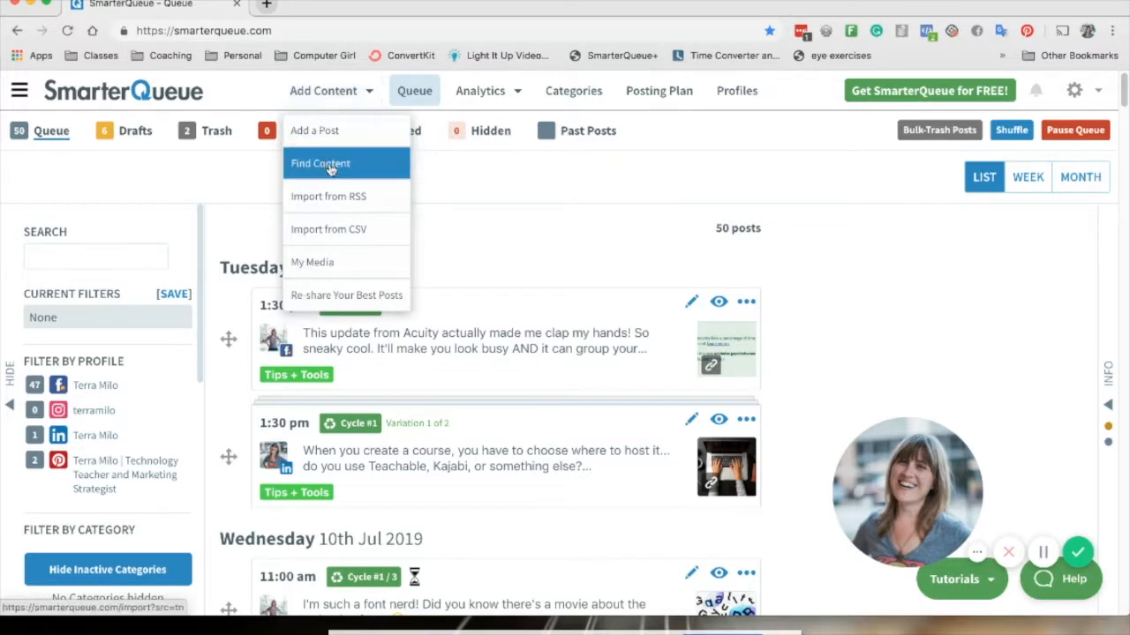
{"action": "left_click", "coordinate": [320, 164]}
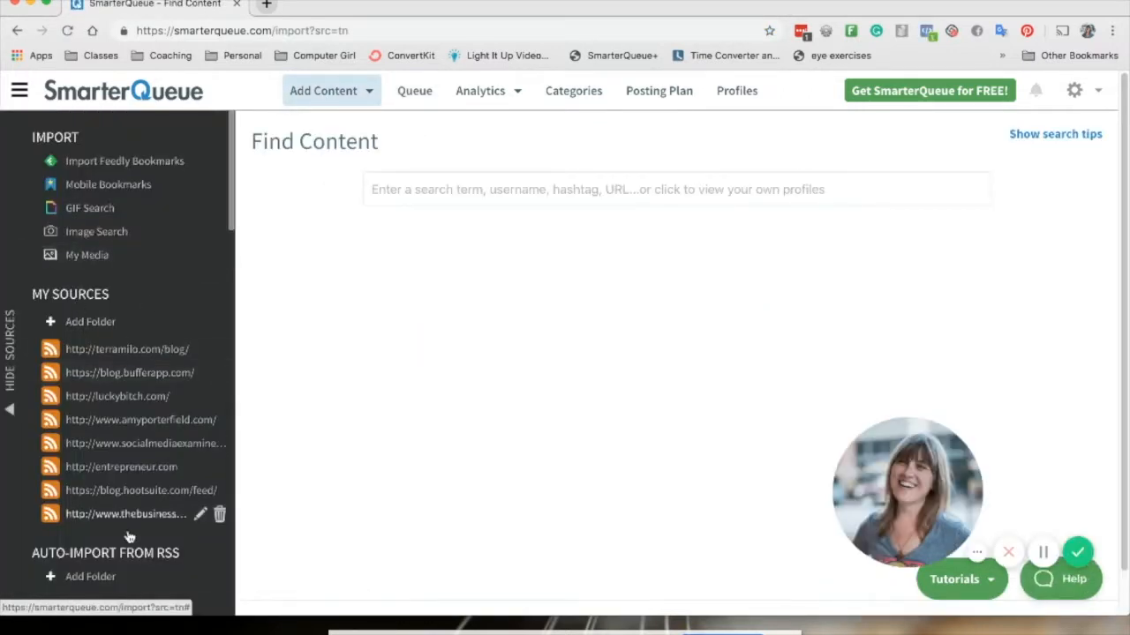
{"action": "mouse_move", "coordinate": [137, 540]}
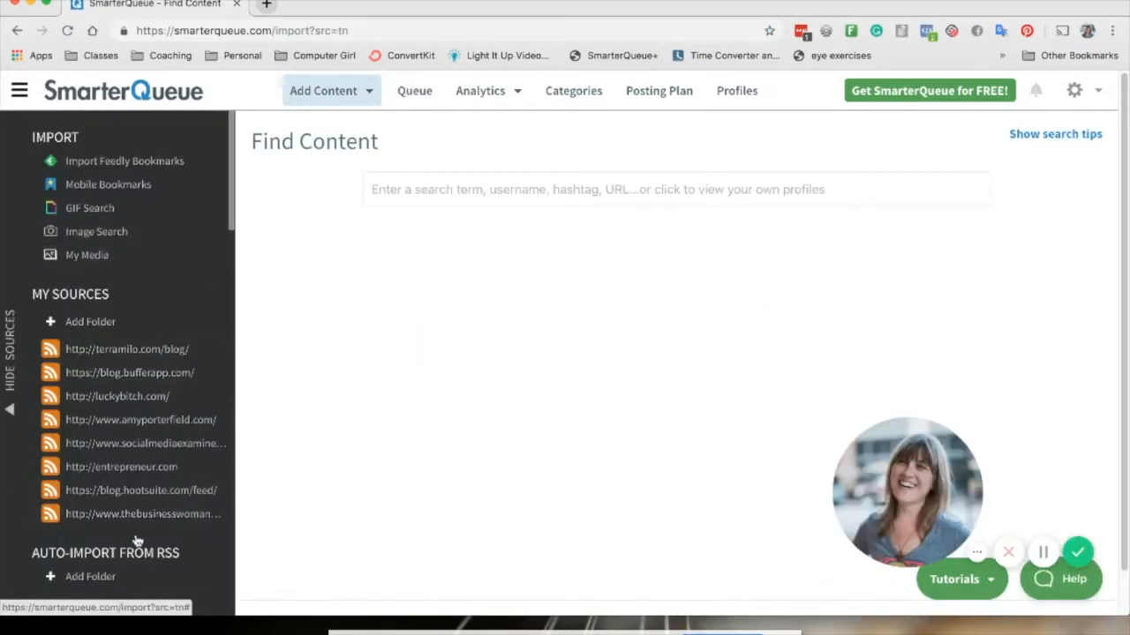
{"action": "mouse_move", "coordinate": [132, 420]}
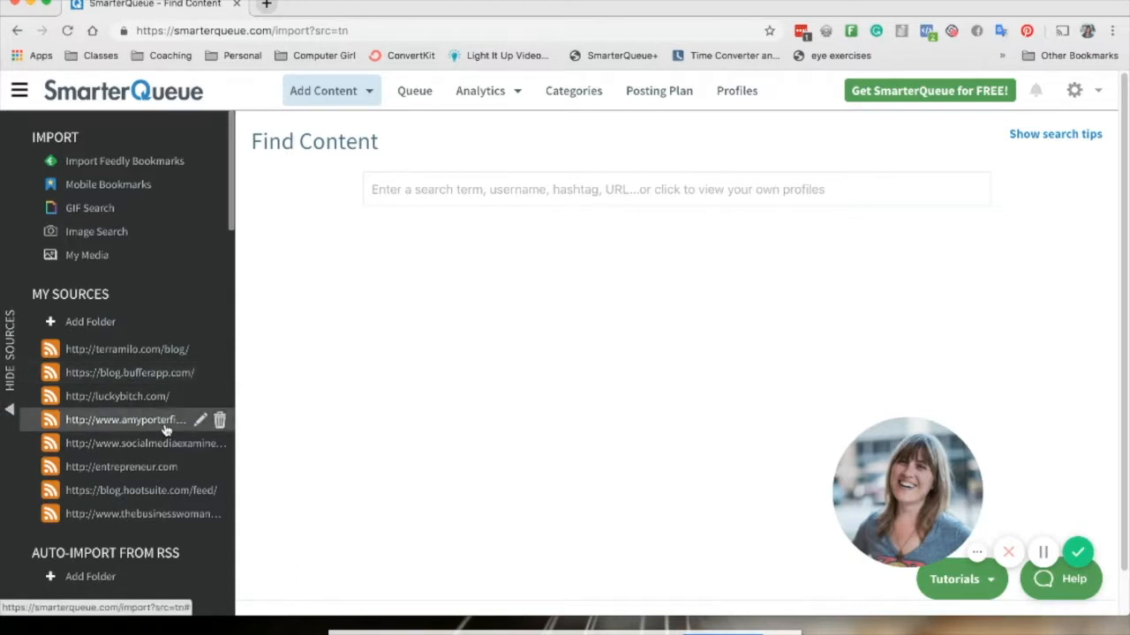
{"action": "mouse_move", "coordinate": [106, 437]}
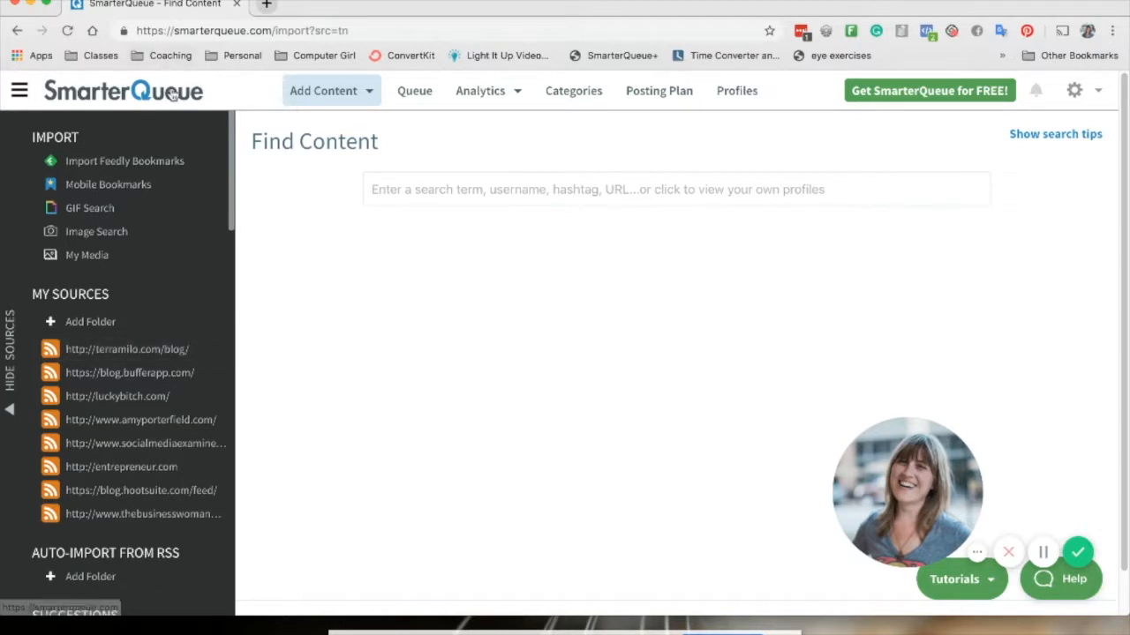
Step: Go back to the Queue page listing 50 scheduled posts from Tuesday 9th July 2019
{"action": "left_click", "coordinate": [414, 90]}
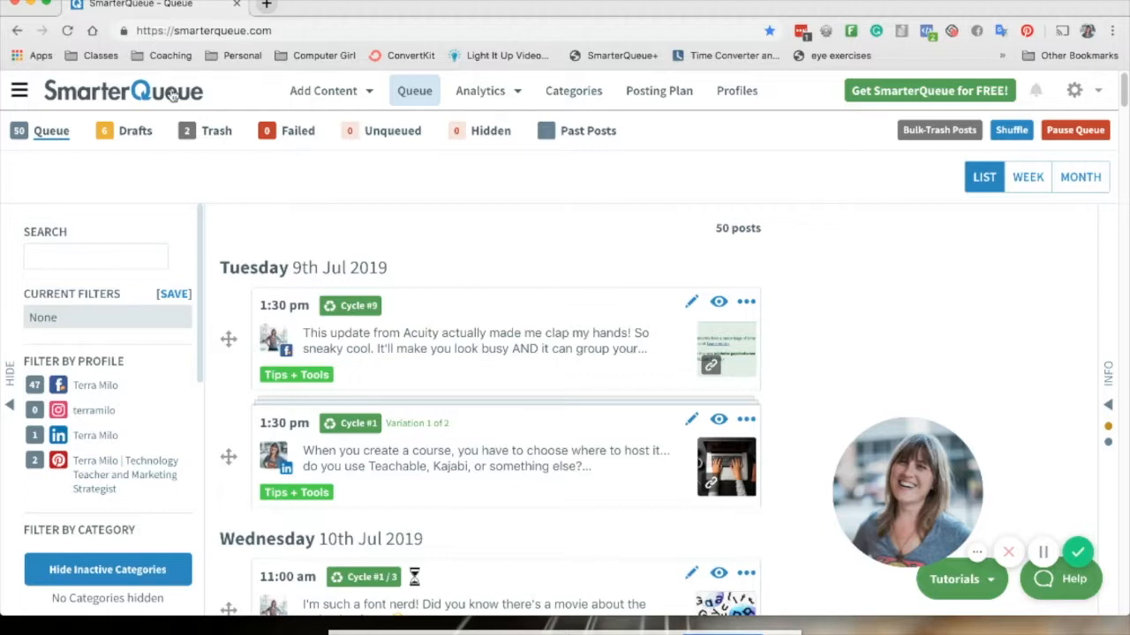
{"action": "mouse_move", "coordinate": [351, 305]}
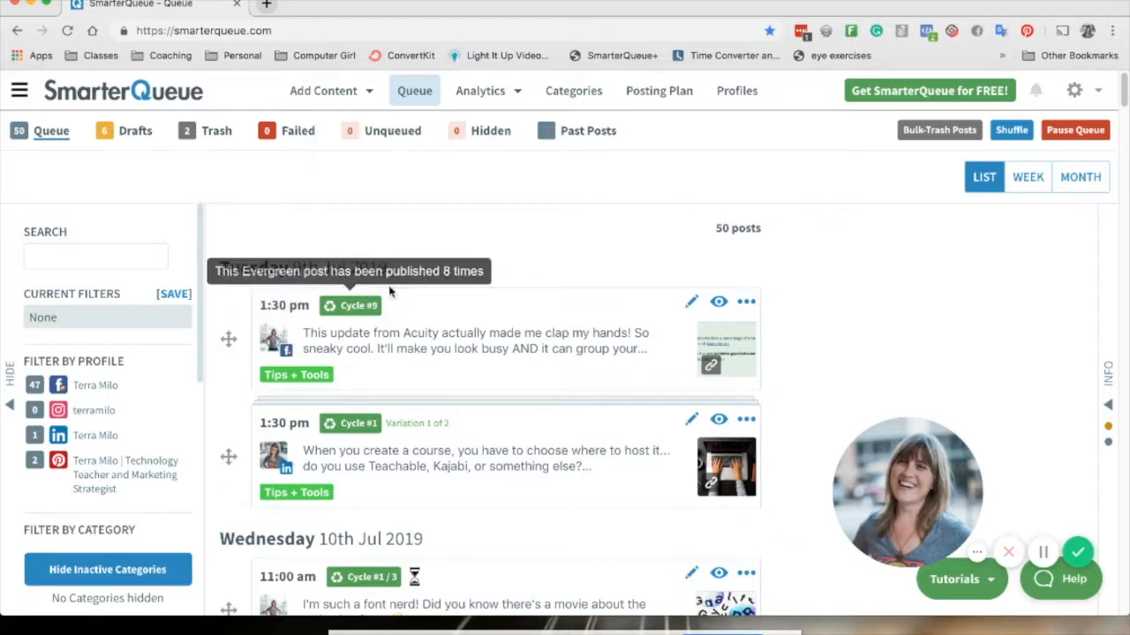
{"action": "mouse_move", "coordinate": [423, 254]}
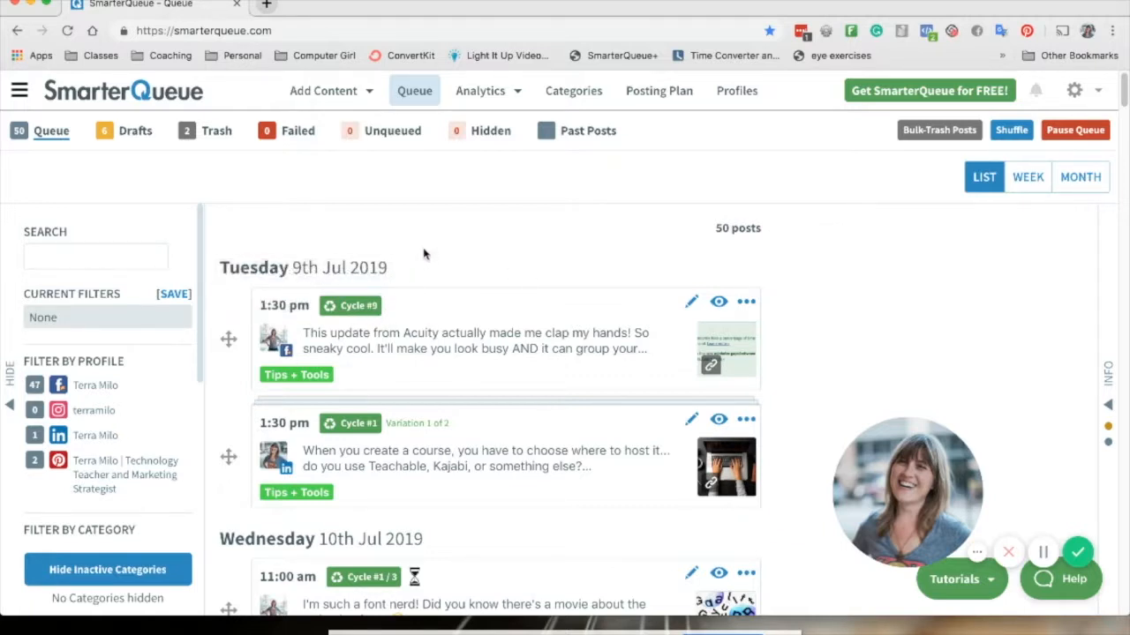